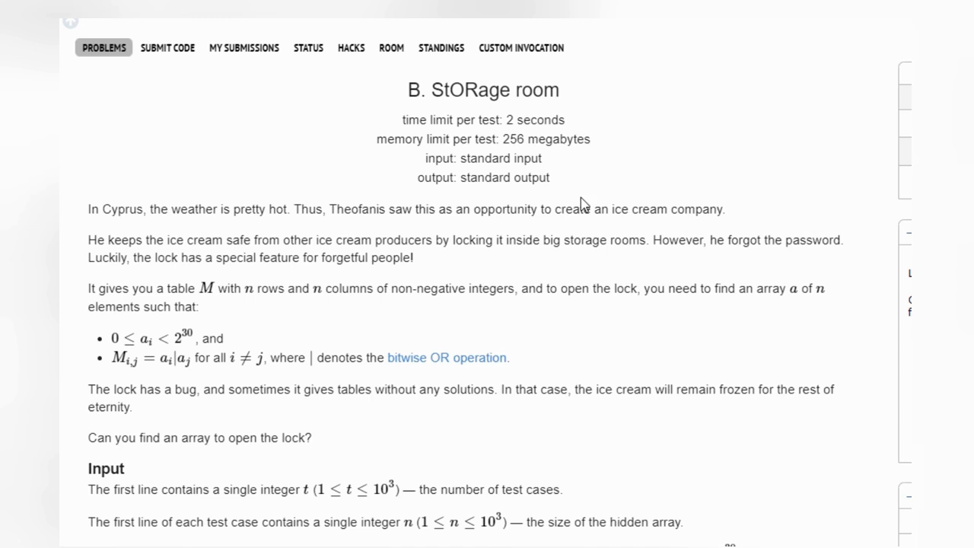
mouse_move(450, 126)
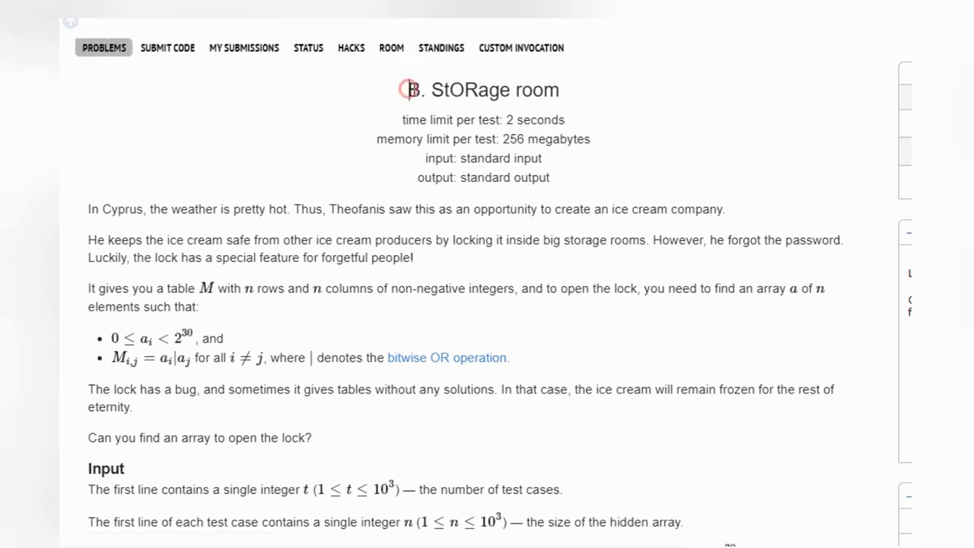
- Scroll through the problem statement, selecting words by double-click
scroll(up, 3)
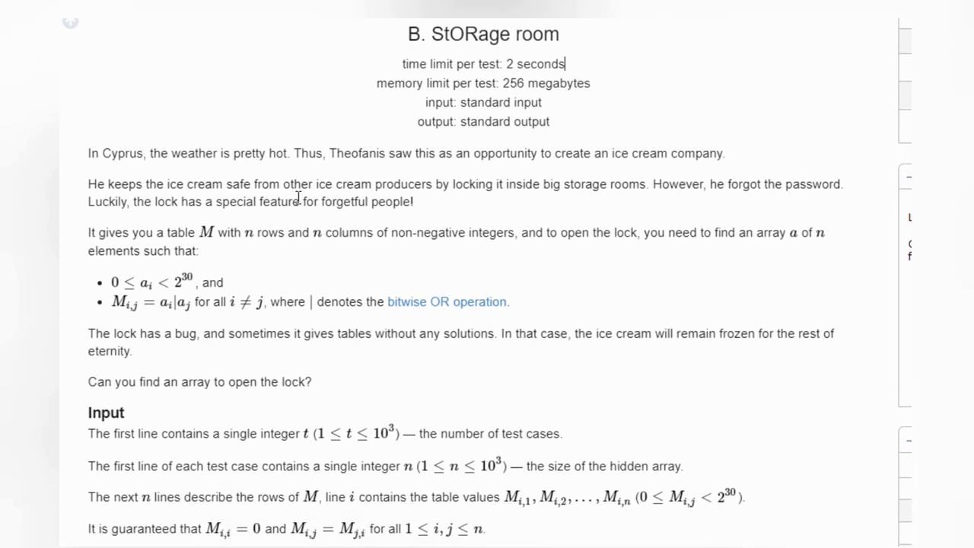
double_click(121, 153)
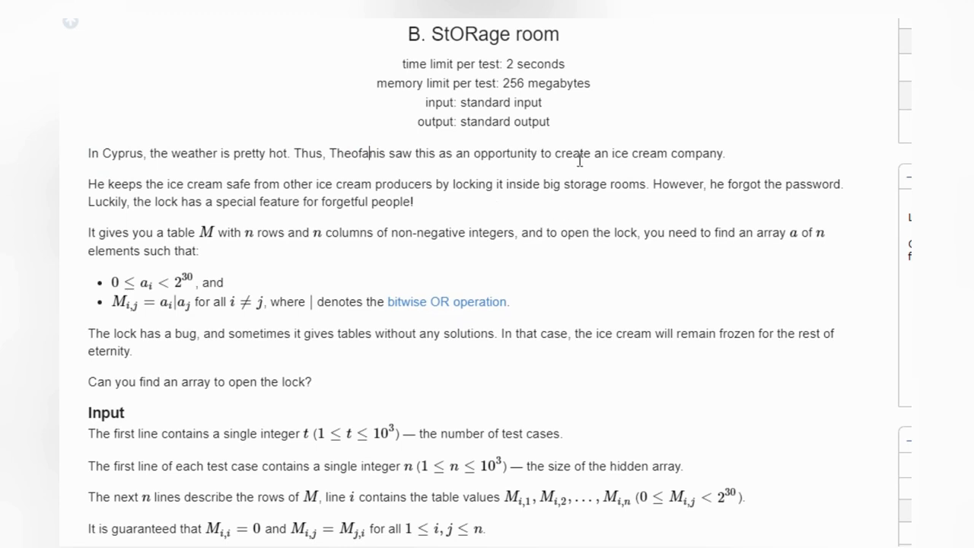
mouse_move(175, 229)
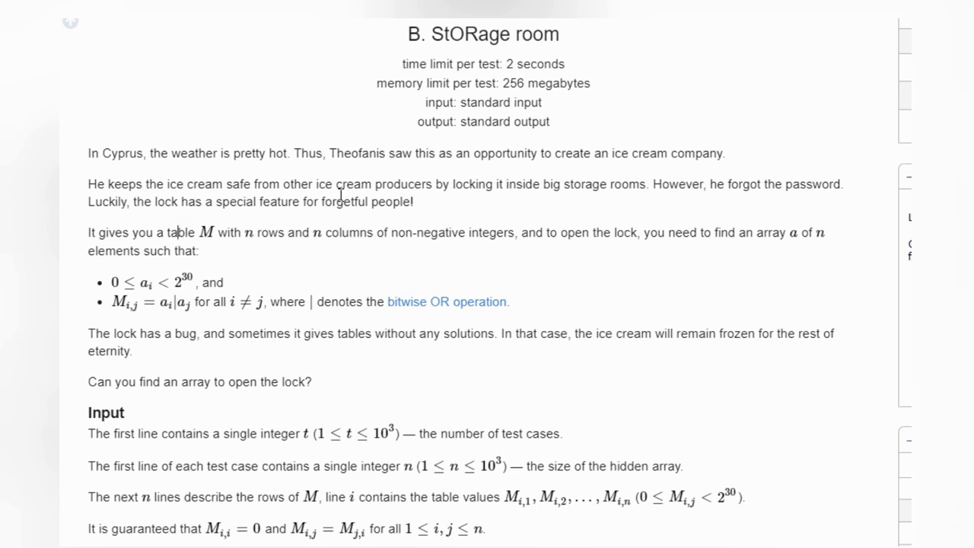
mouse_move(514, 220)
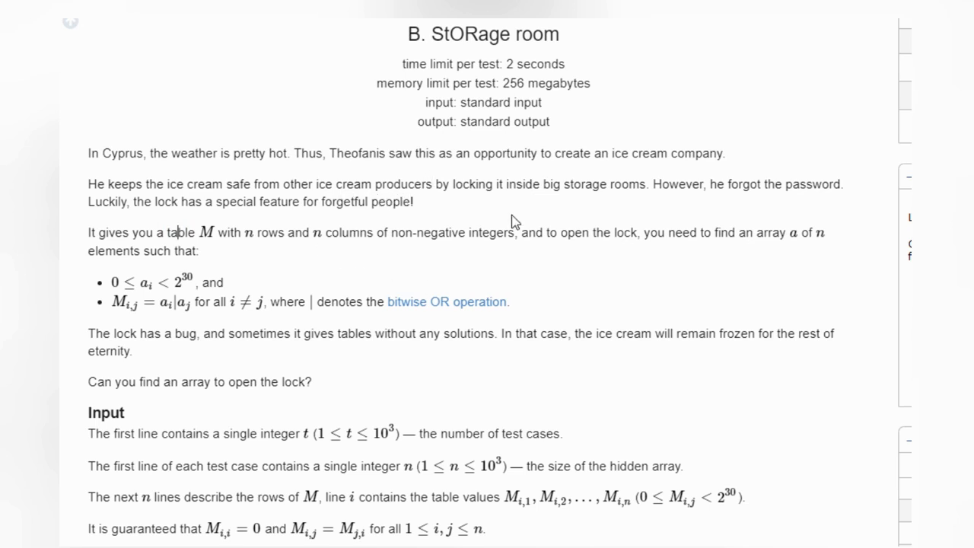
mouse_move(649, 201)
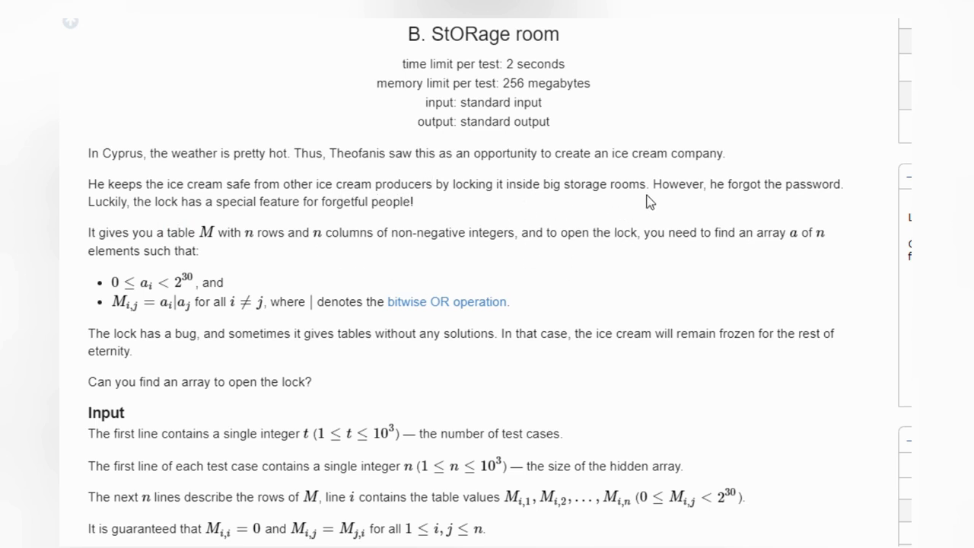
scroll(down, 3)
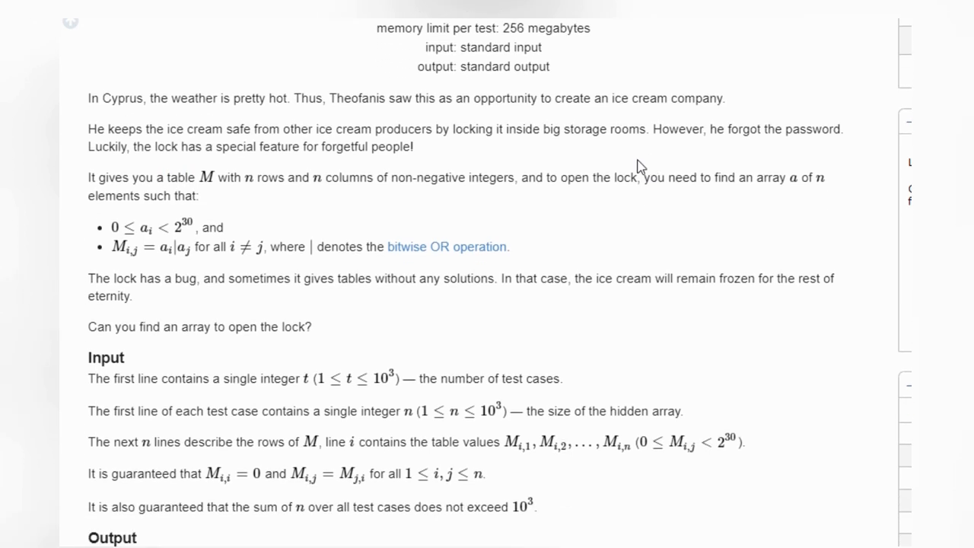
mouse_move(184, 136)
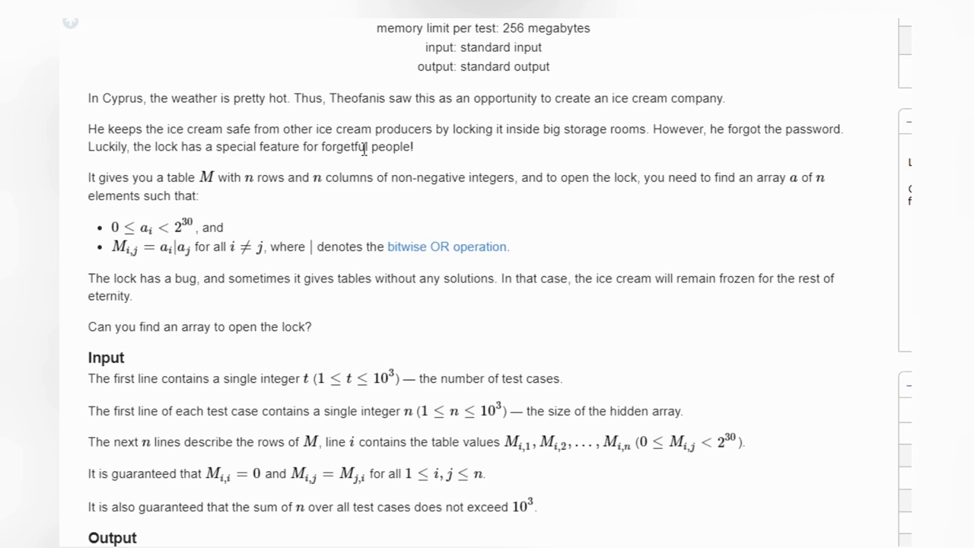
mouse_move(141, 200)
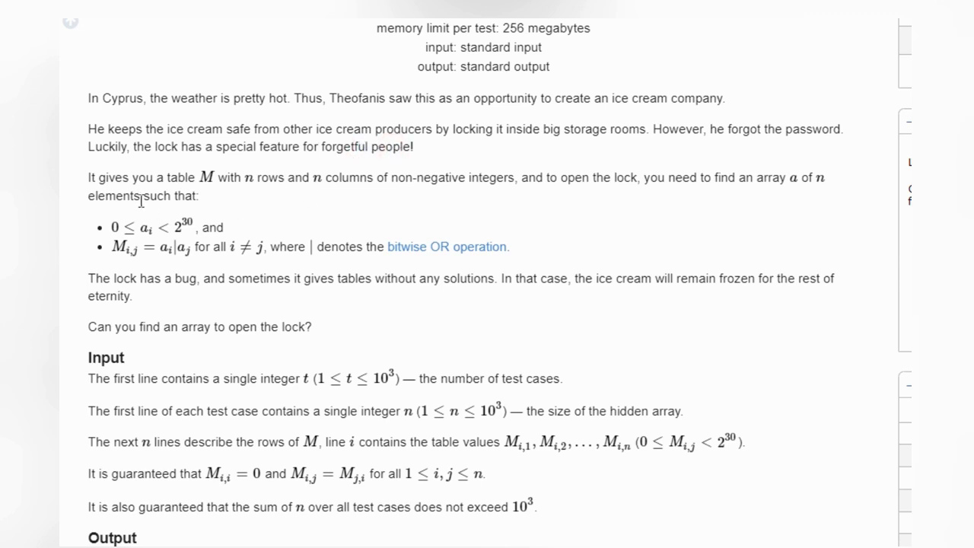
mouse_move(188, 177)
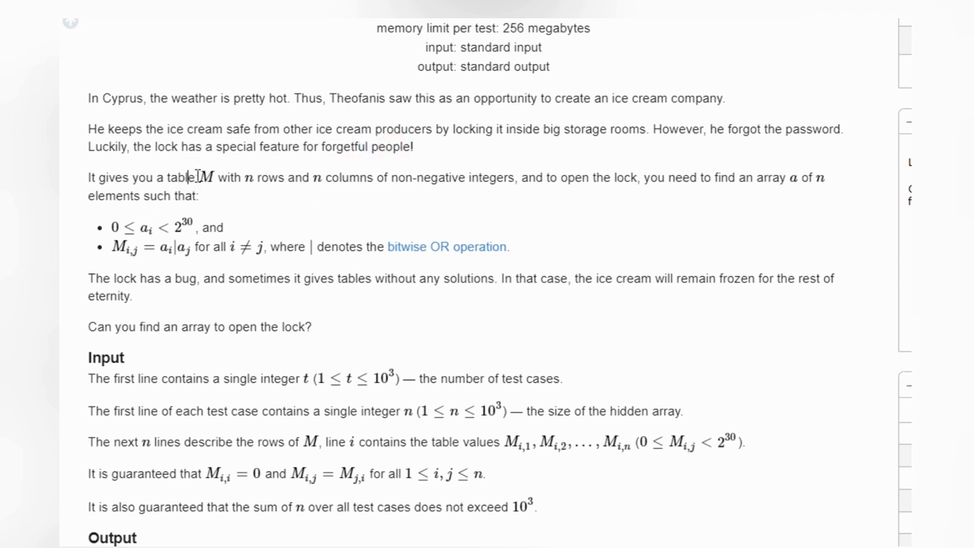
double_click(194, 177)
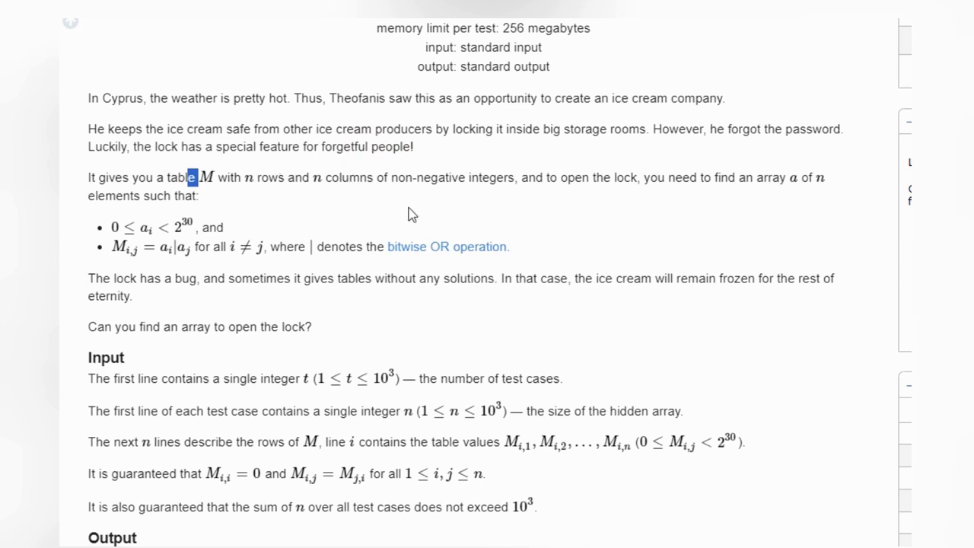
- Highlight the bound 0 ≤ a_i < 2^30, then clear the highlight
scroll(down, 3)
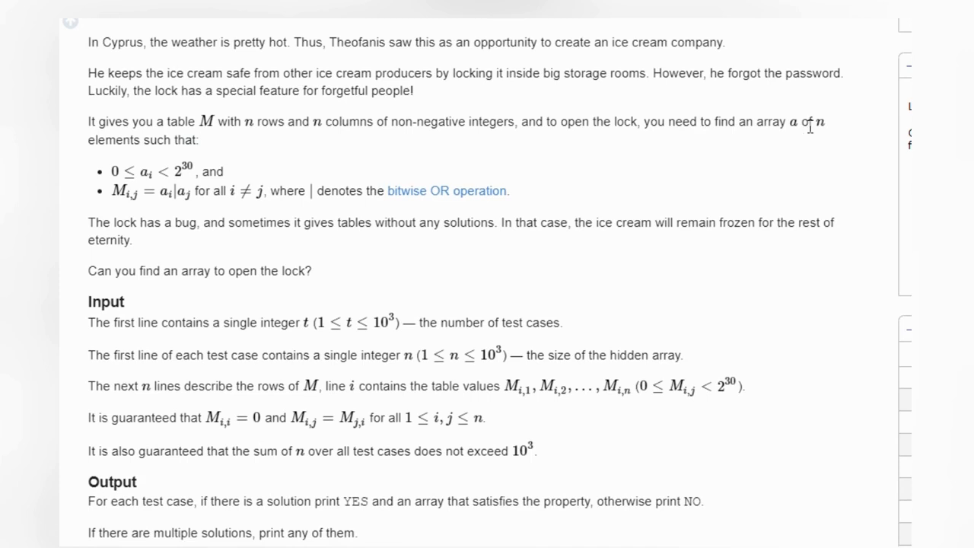
mouse_move(127, 152)
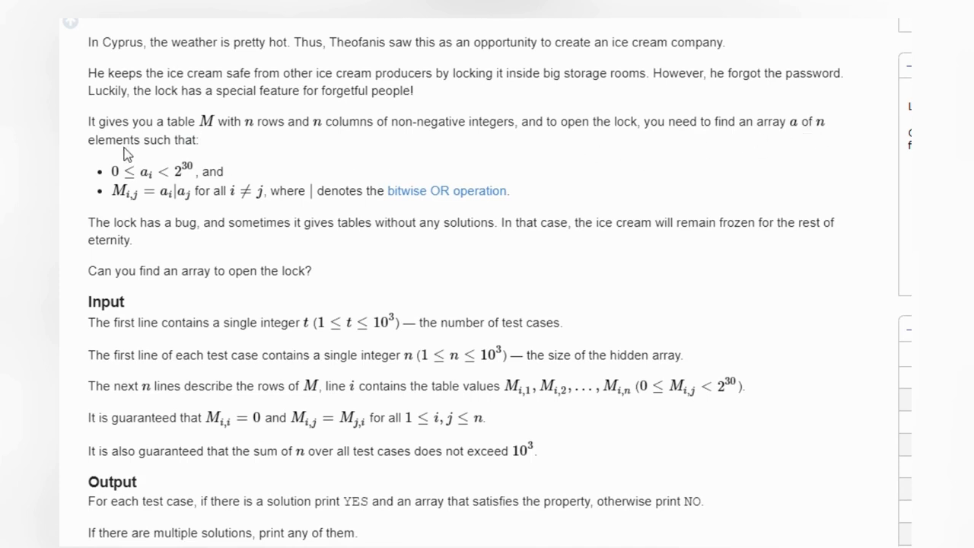
drag(114, 172, 163, 171)
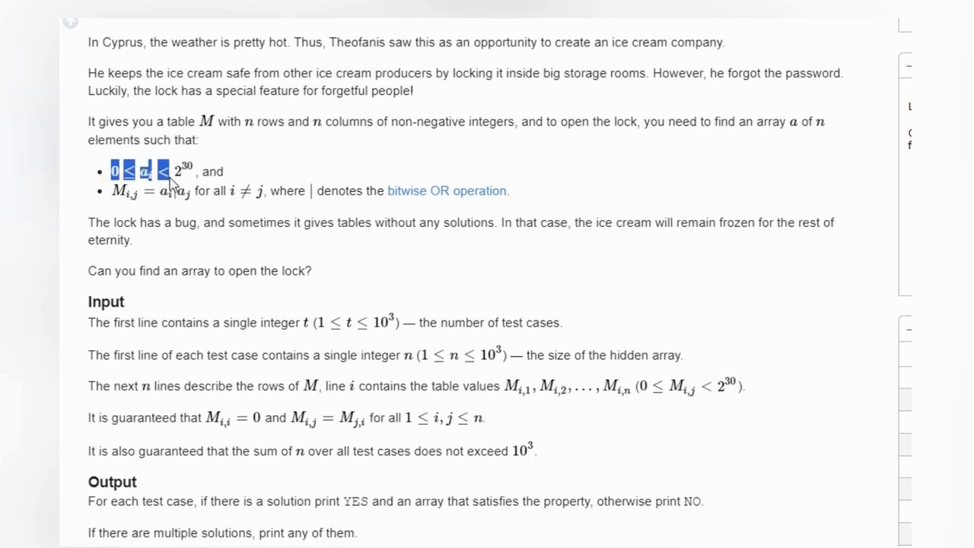
click(121, 194)
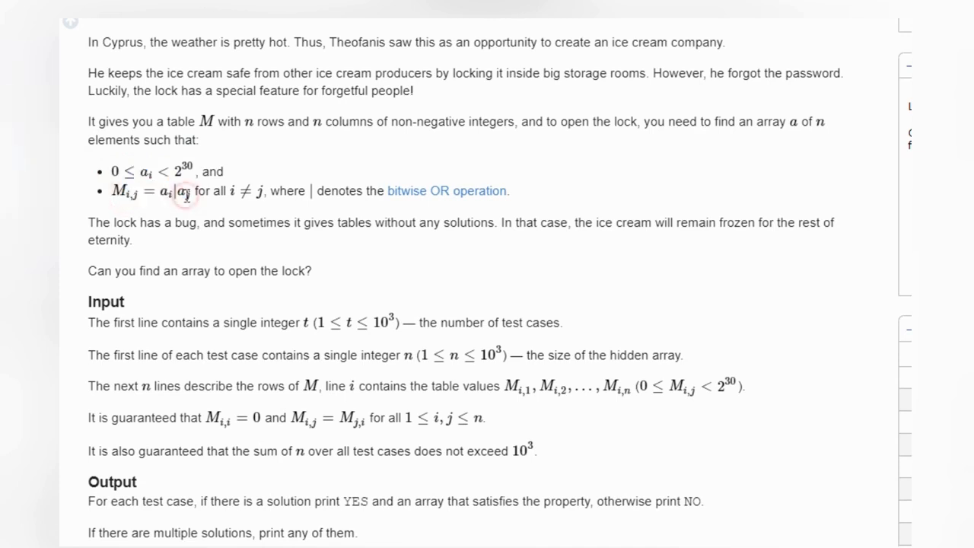
scroll(down, 3)
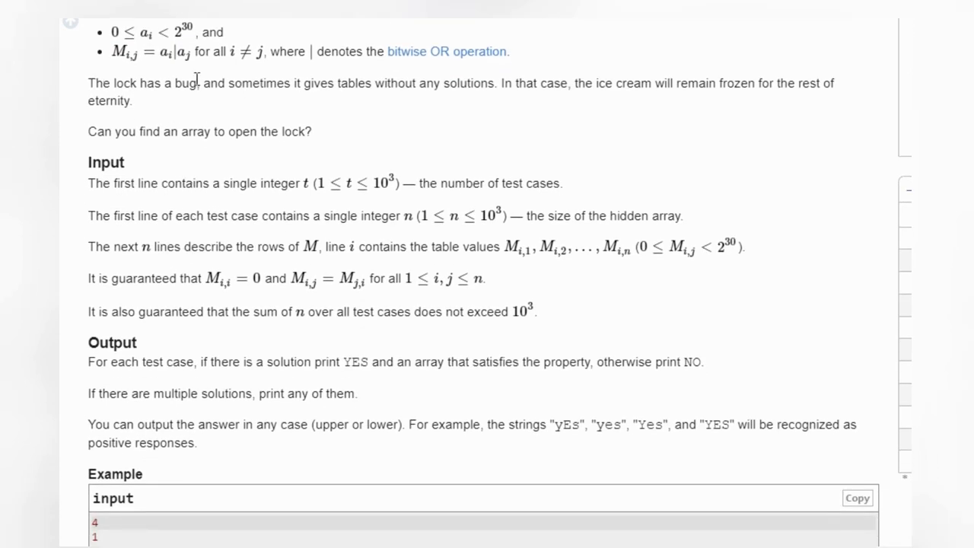
double_click(189, 83)
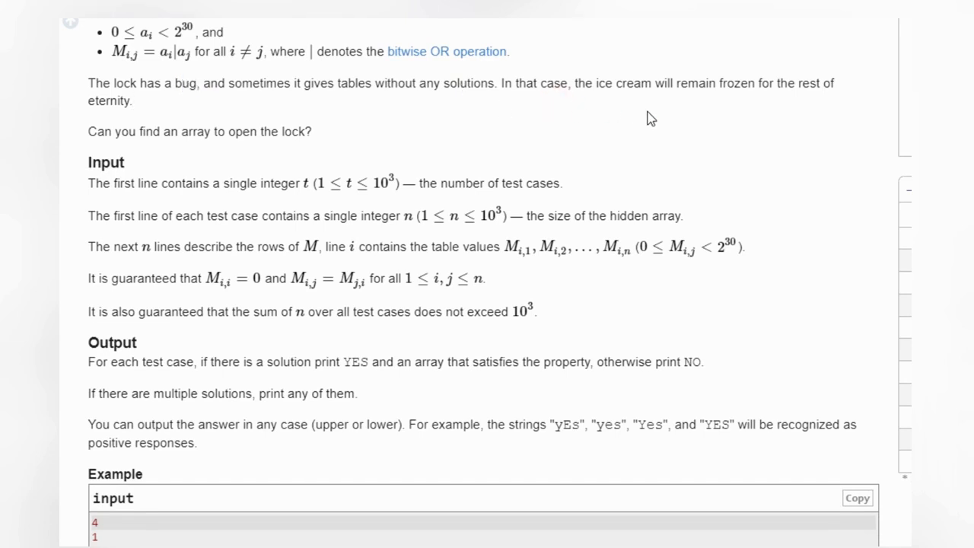
mouse_move(702, 112)
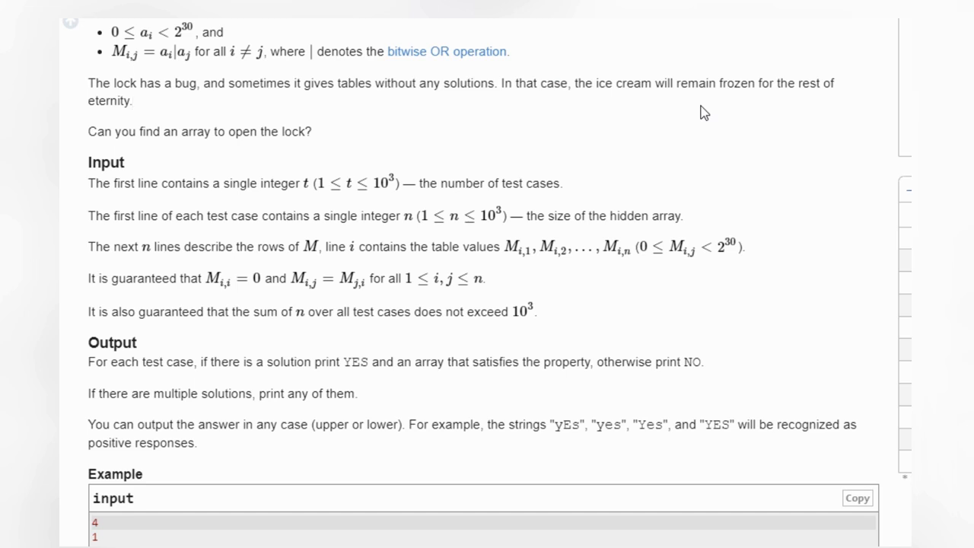
mouse_move(219, 148)
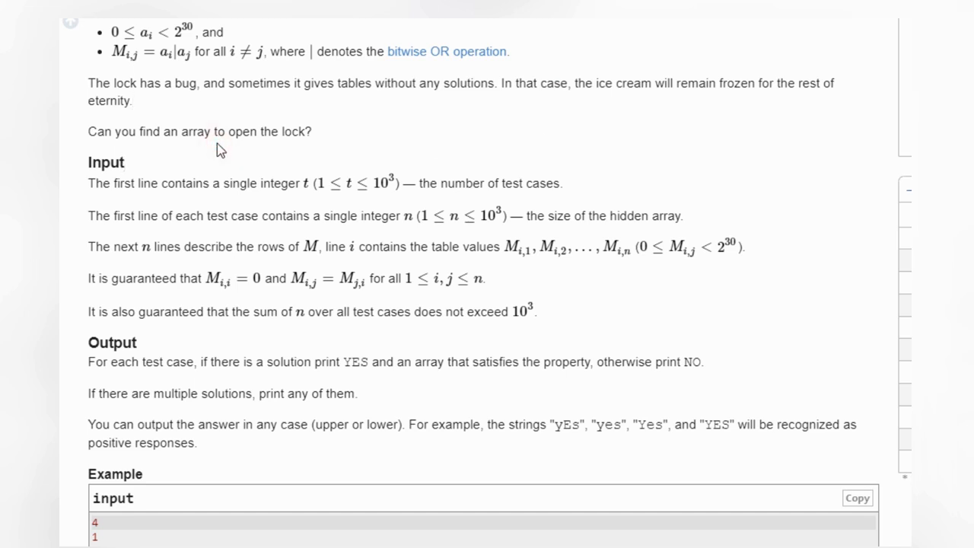
mouse_move(256, 179)
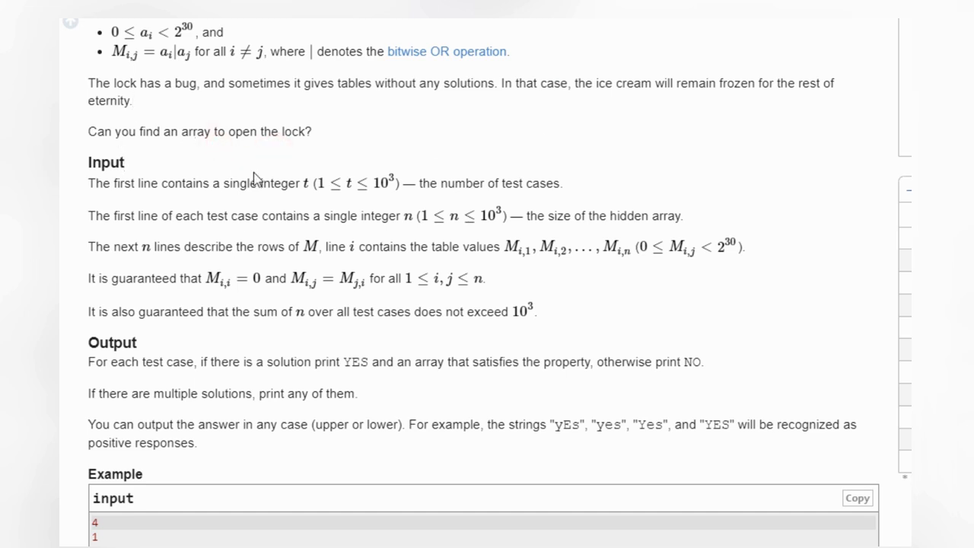
- Scroll down to the Example section showing all four test cases
scroll(down, 3)
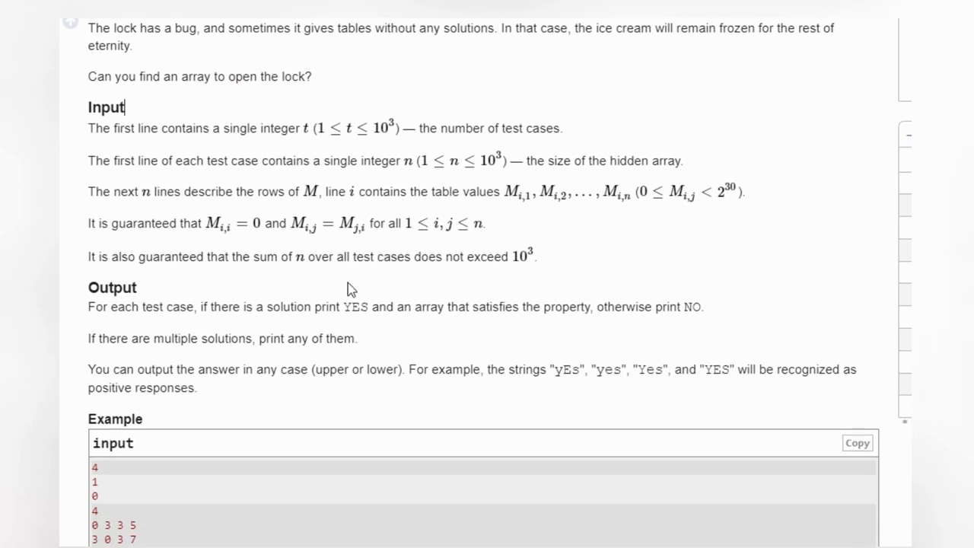
scroll(down, 3)
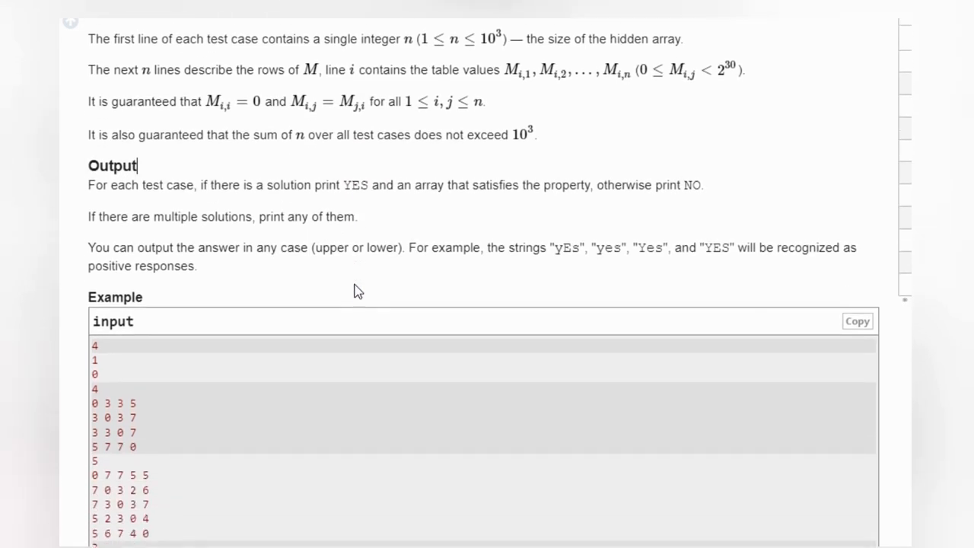
scroll(down, 3)
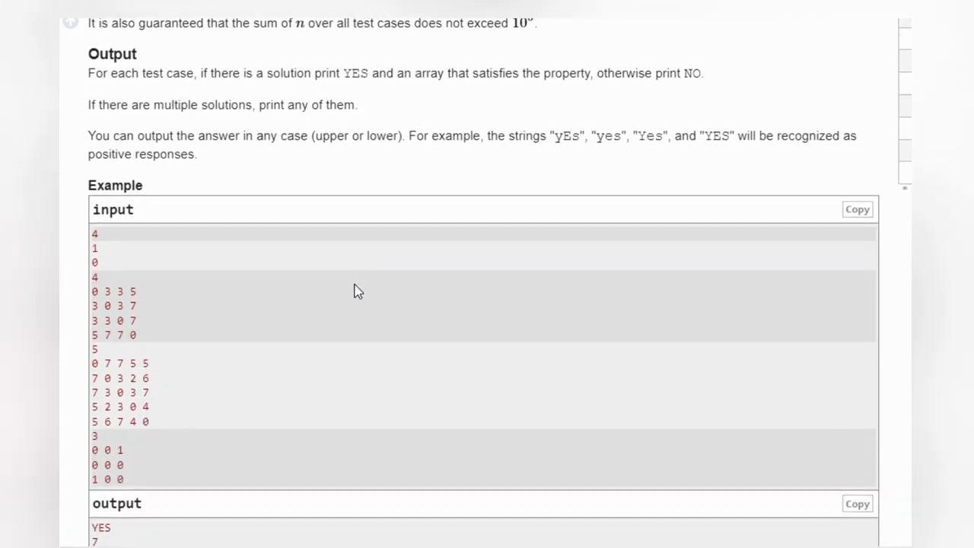
scroll(down, 3)
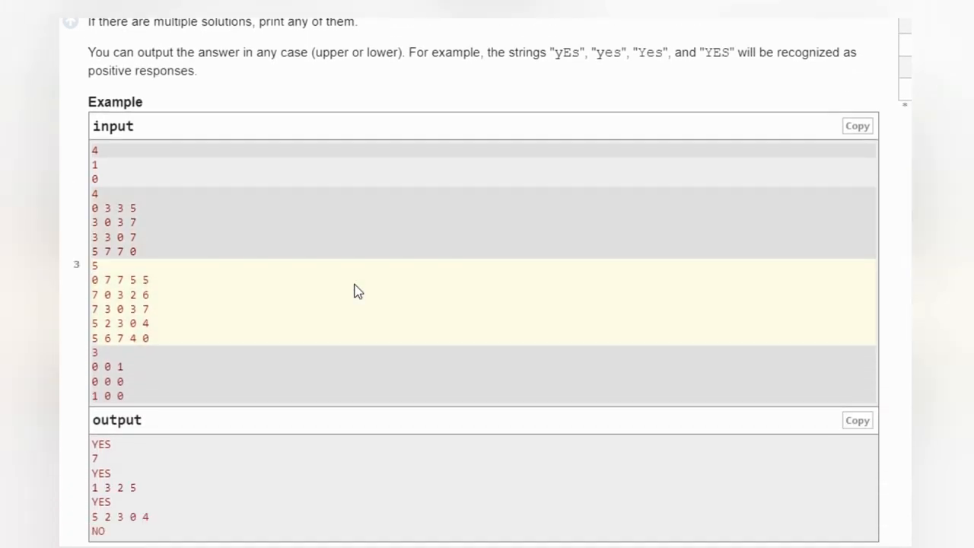
scroll(down, 3)
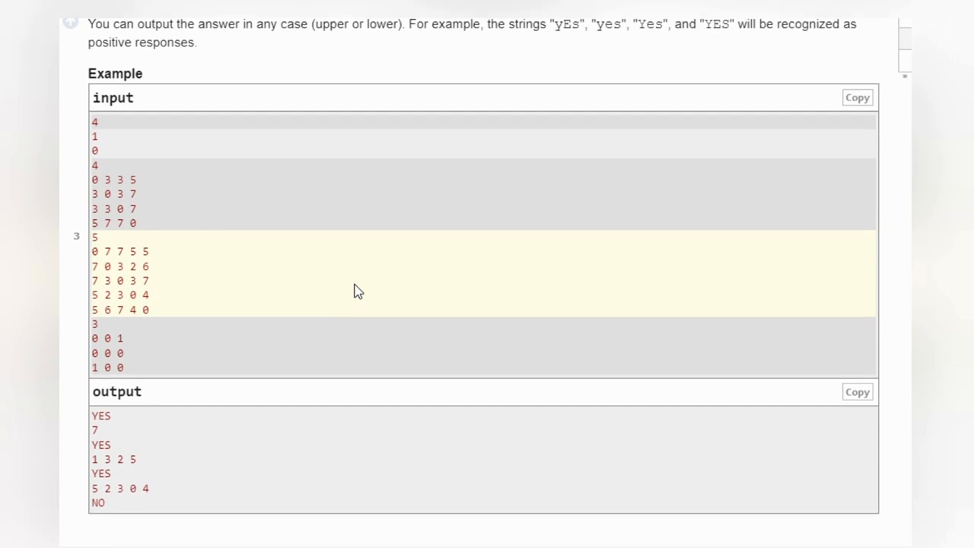
scroll(down, 3)
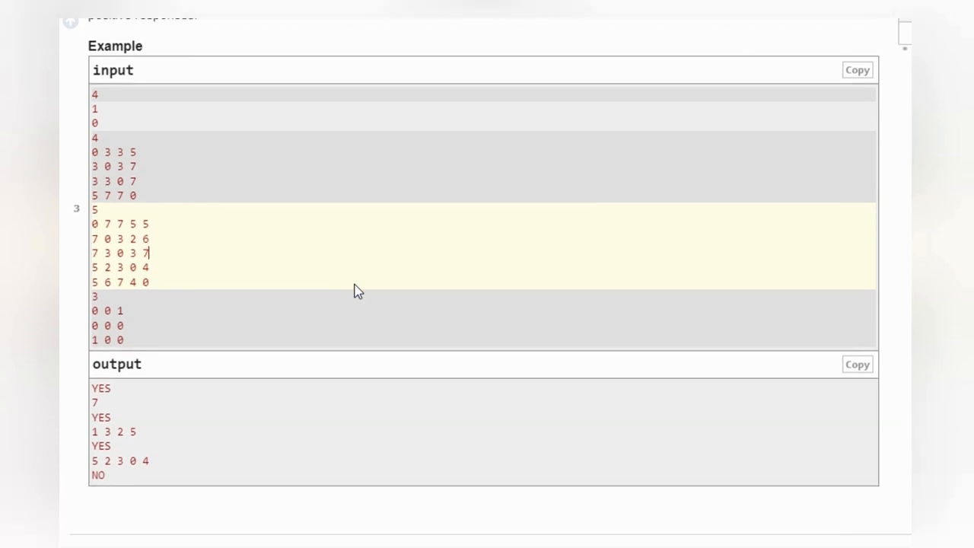
mouse_move(423, 306)
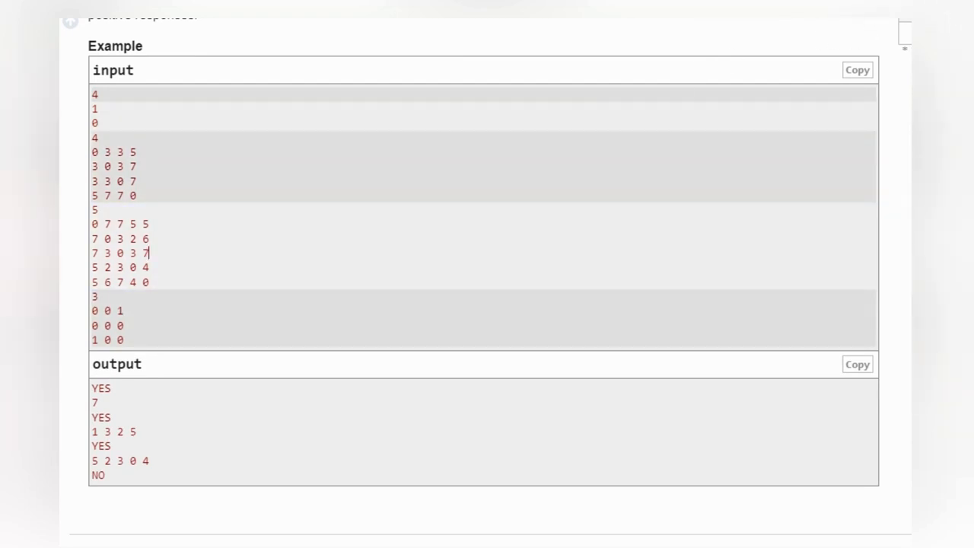
mouse_move(390, 165)
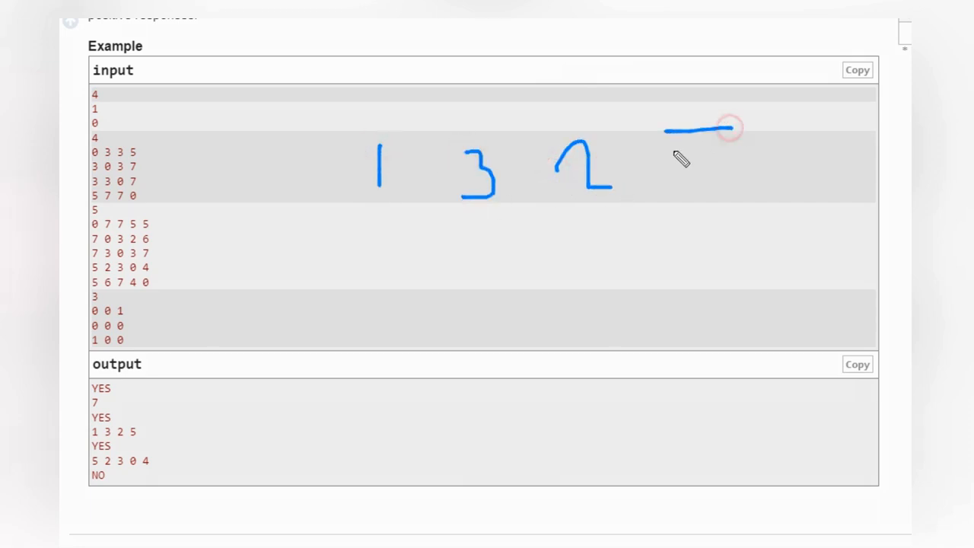
- Finish the 5 of the 1 3 2 5 row and draw a 0 by the third test case
drag(730, 130, 704, 163)
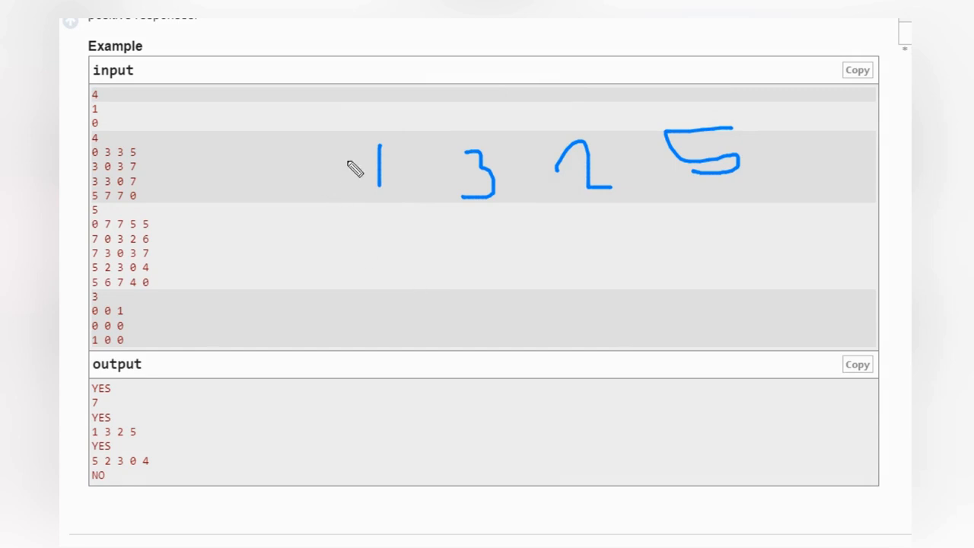
mouse_move(213, 68)
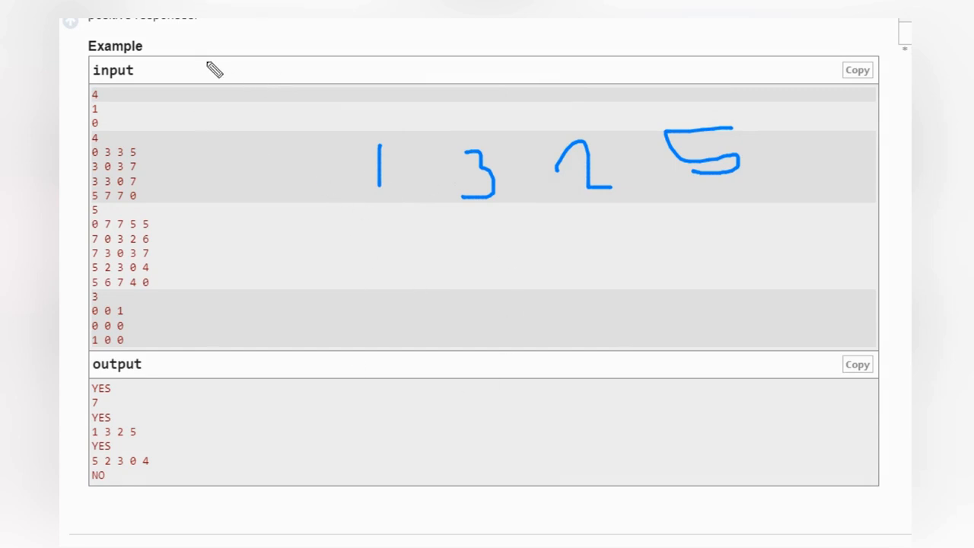
drag(237, 61, 237, 90)
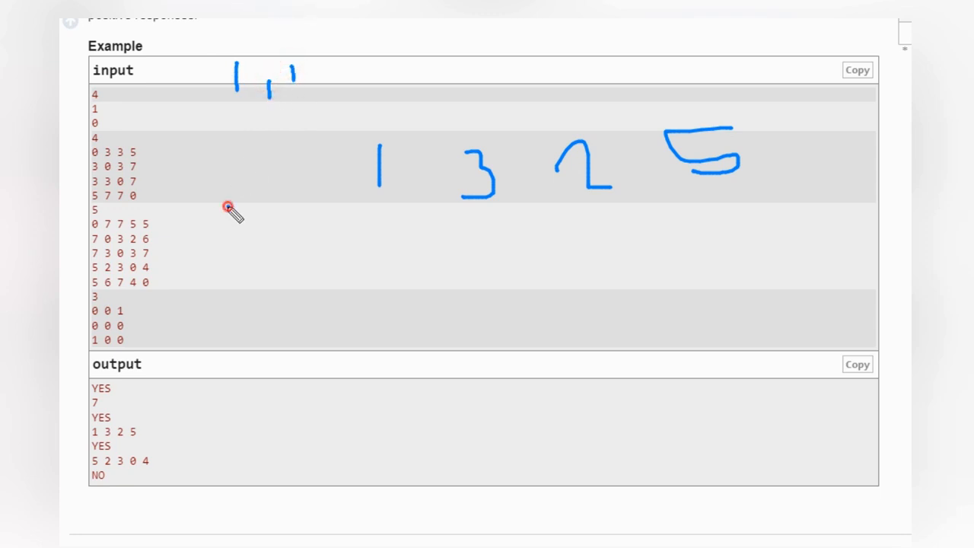
drag(228, 210, 221, 289)
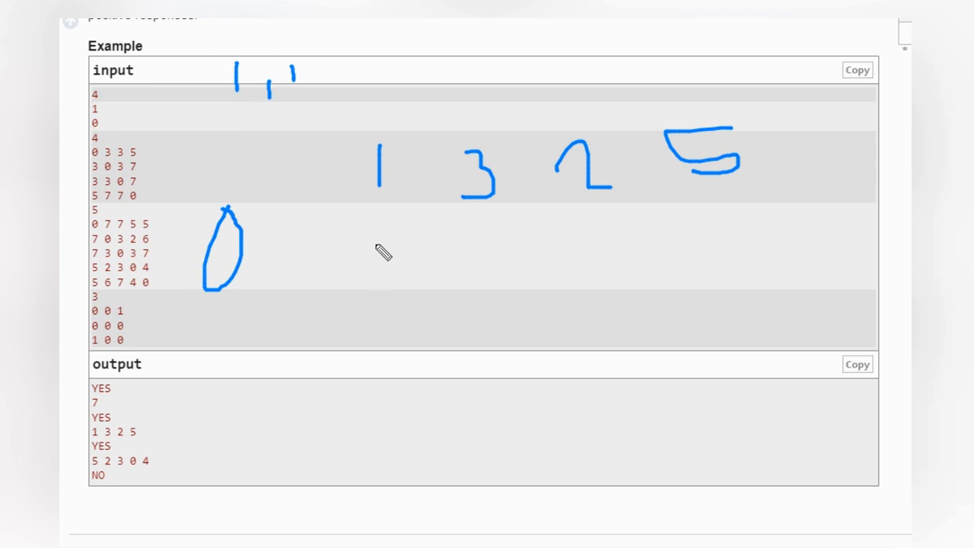
mouse_move(421, 294)
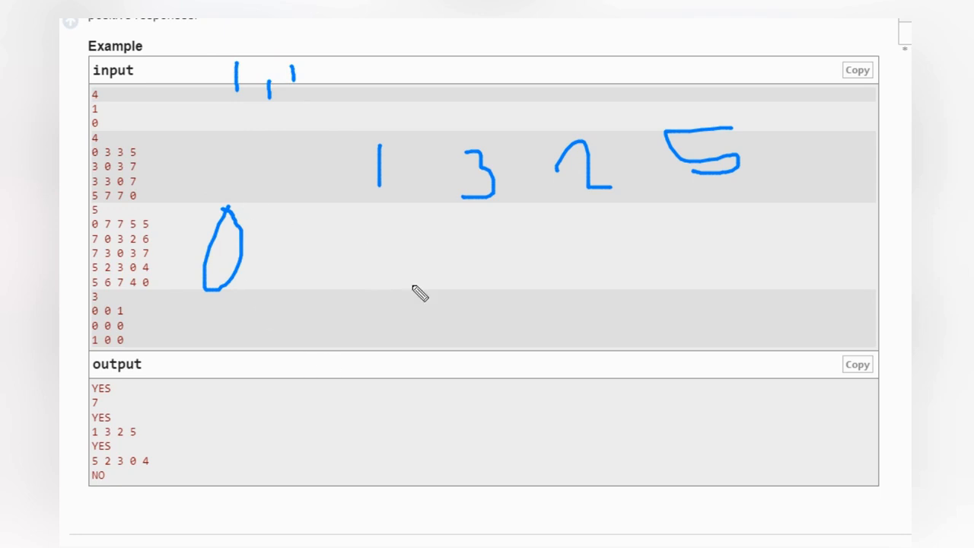
mouse_move(436, 251)
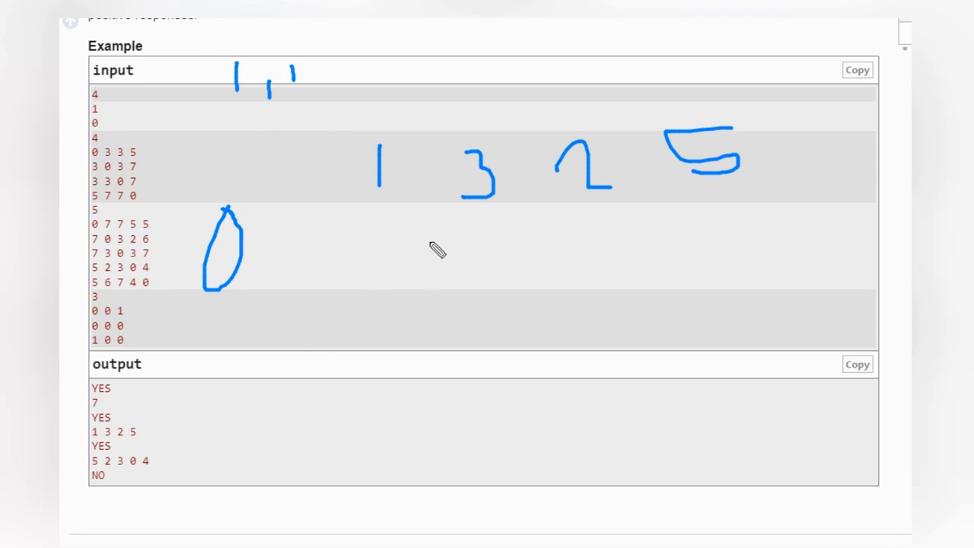
mouse_move(331, 202)
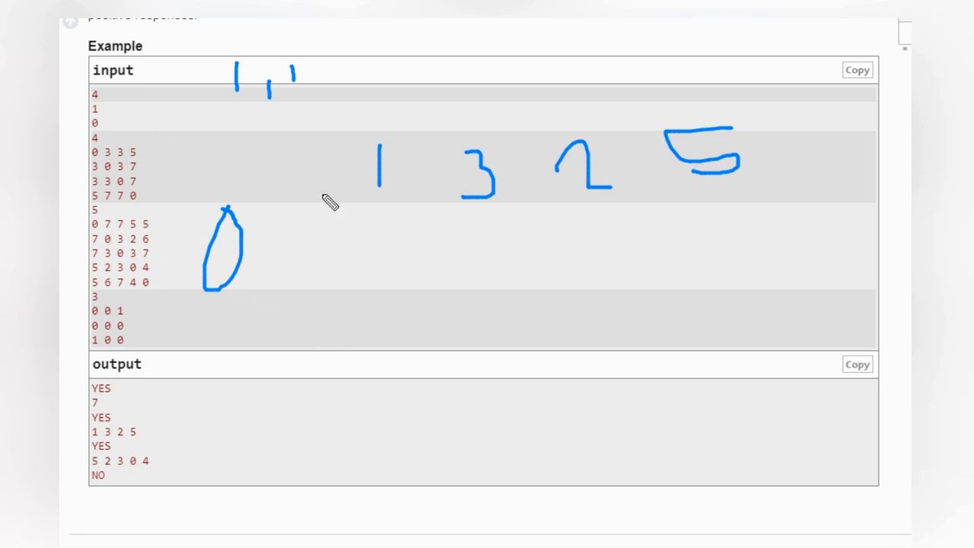
mouse_move(405, 221)
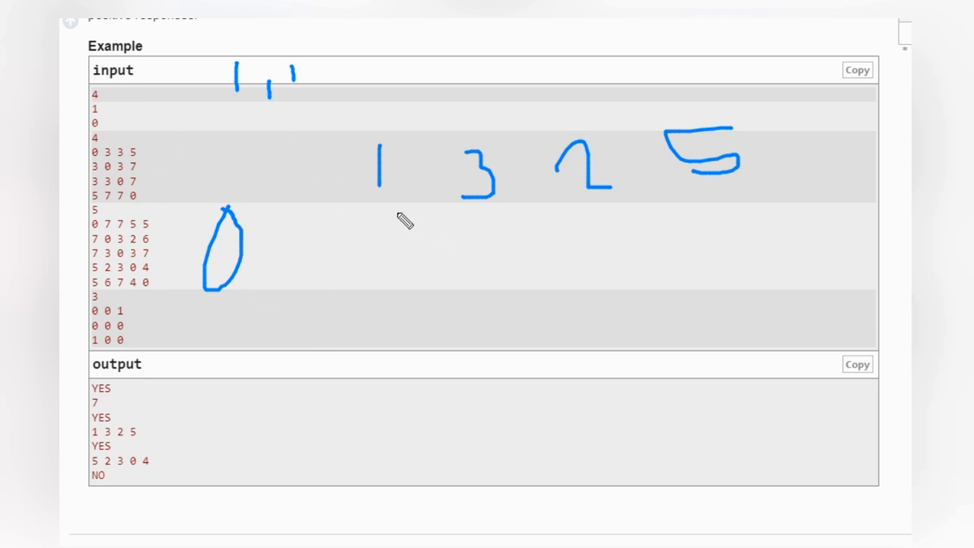
mouse_move(384, 203)
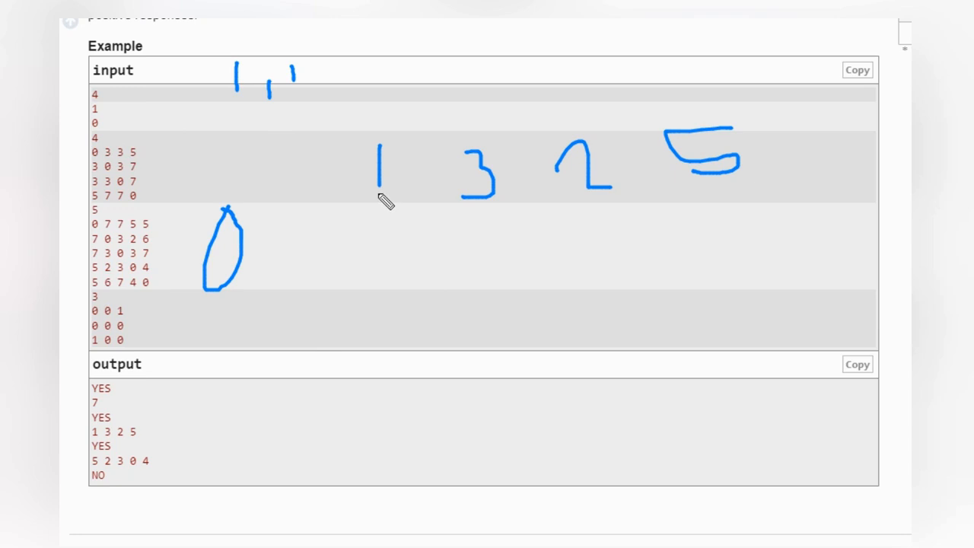
- Draw a curve under the 1 and write 3s and another digit above the input
drag(378, 197, 445, 220)
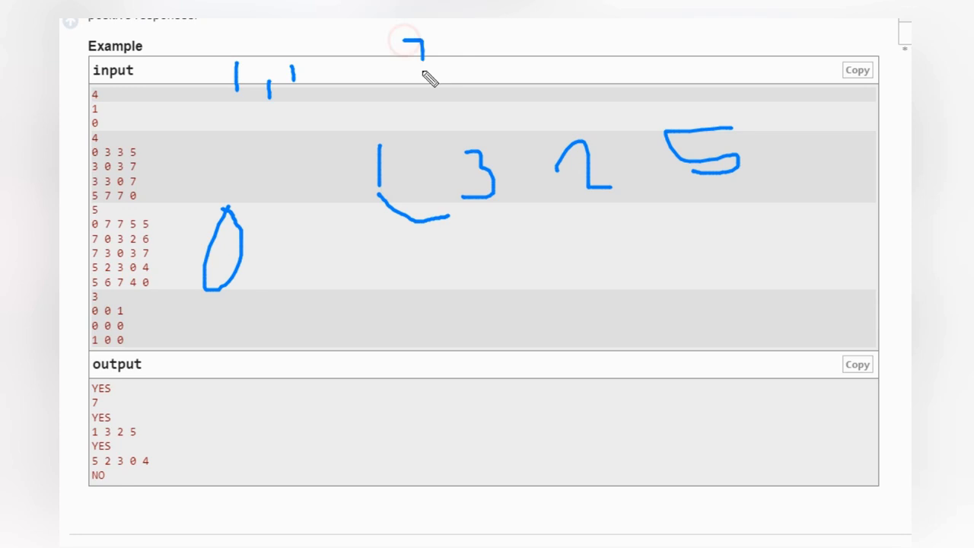
drag(422, 46, 423, 110)
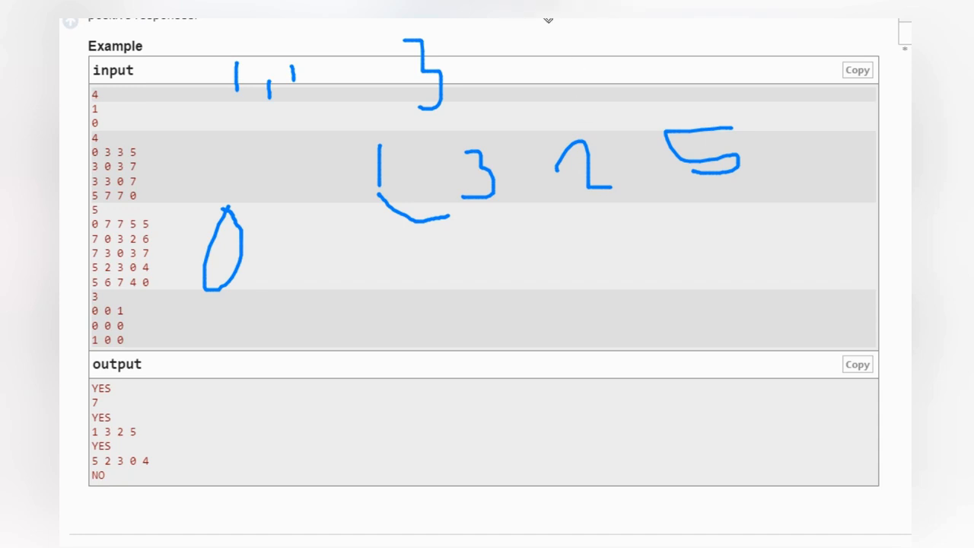
drag(533, 27, 579, 72)
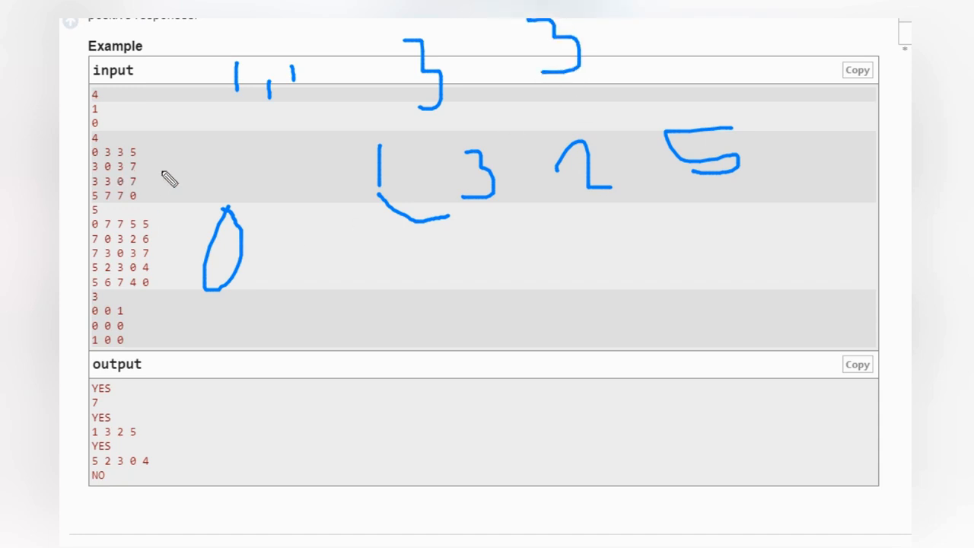
mouse_move(143, 242)
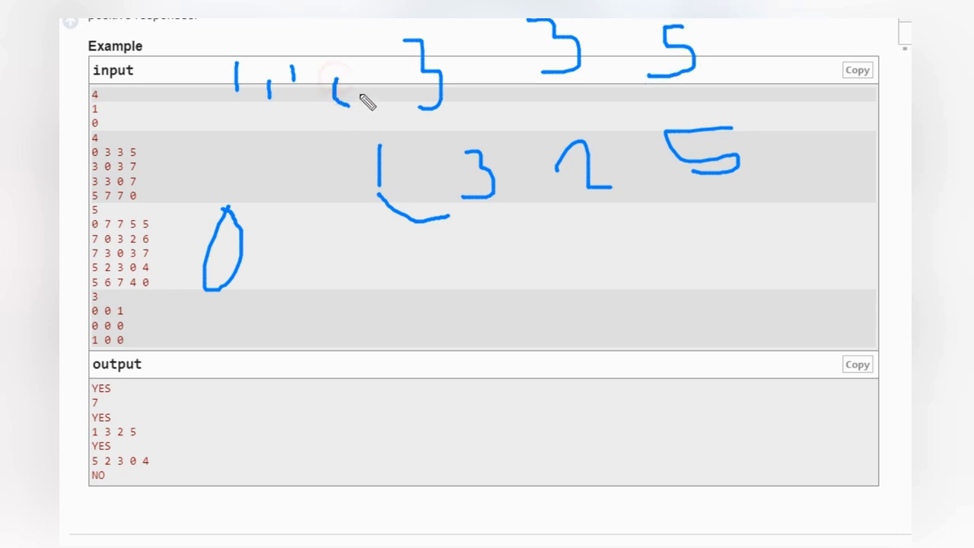
drag(338, 72, 347, 103)
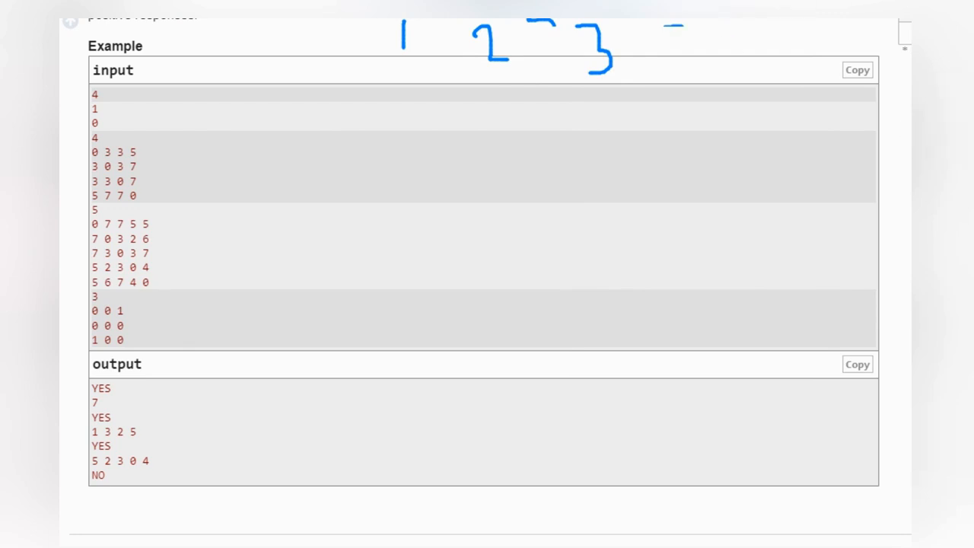
mouse_move(715, 158)
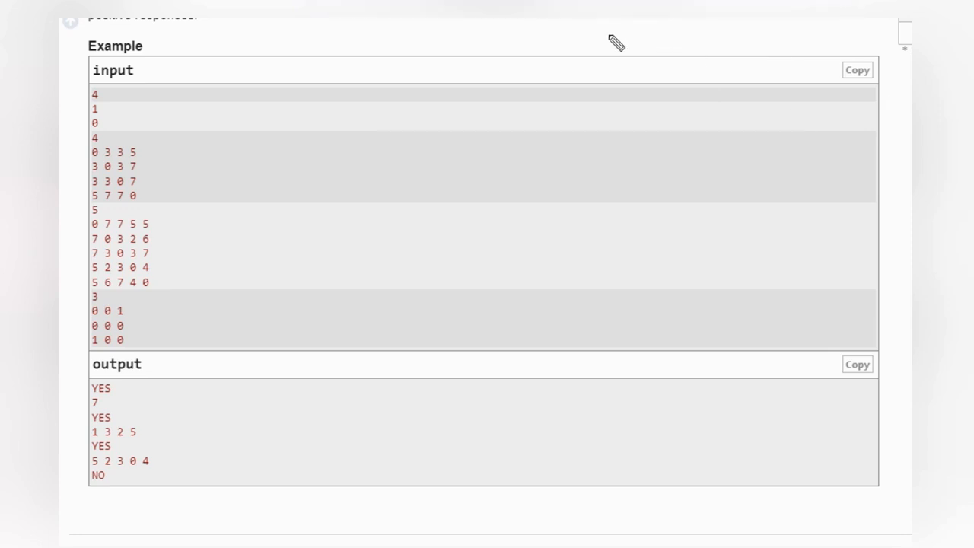
- Rewrite the 1 3 2 5 row and write the 0 3 3 5 row beneath it
drag(407, 30, 514, 76)
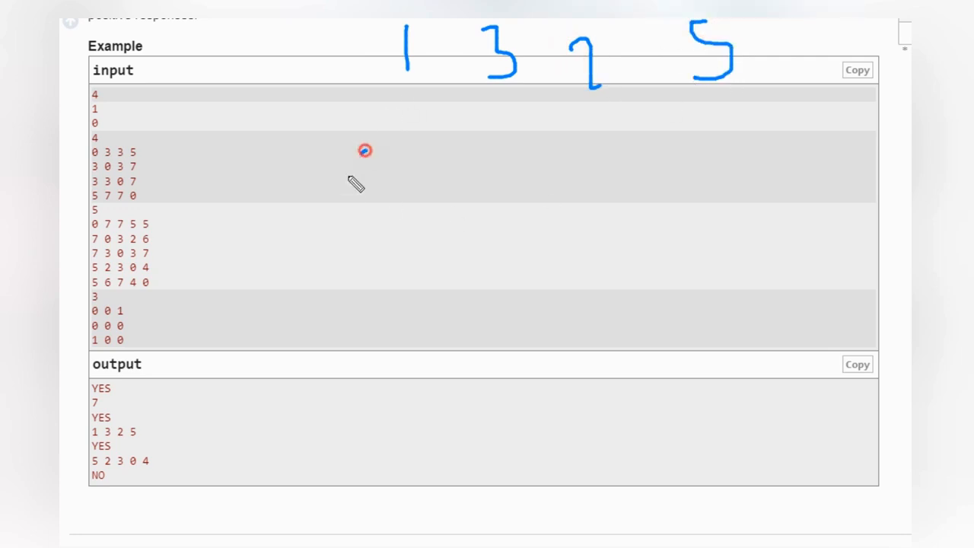
drag(366, 153, 358, 198)
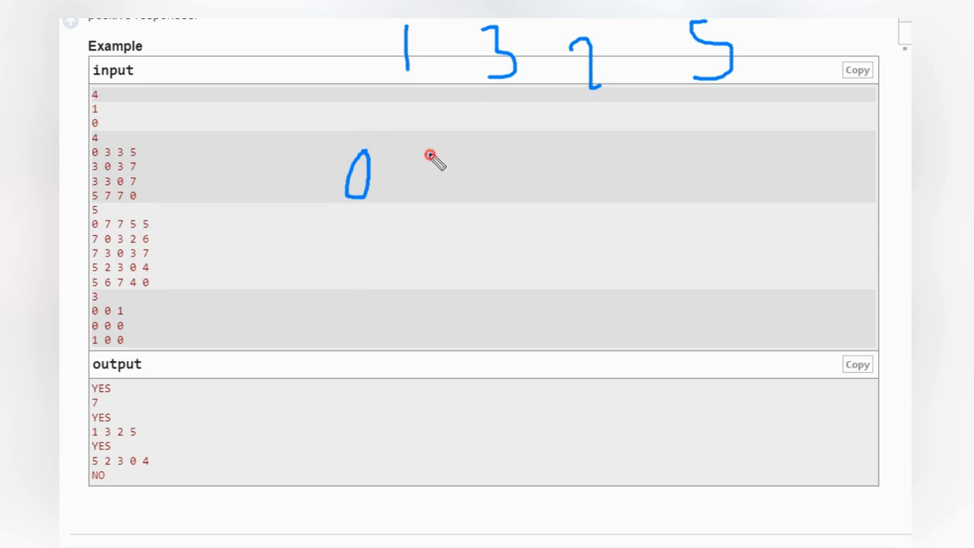
drag(433, 148, 479, 202)
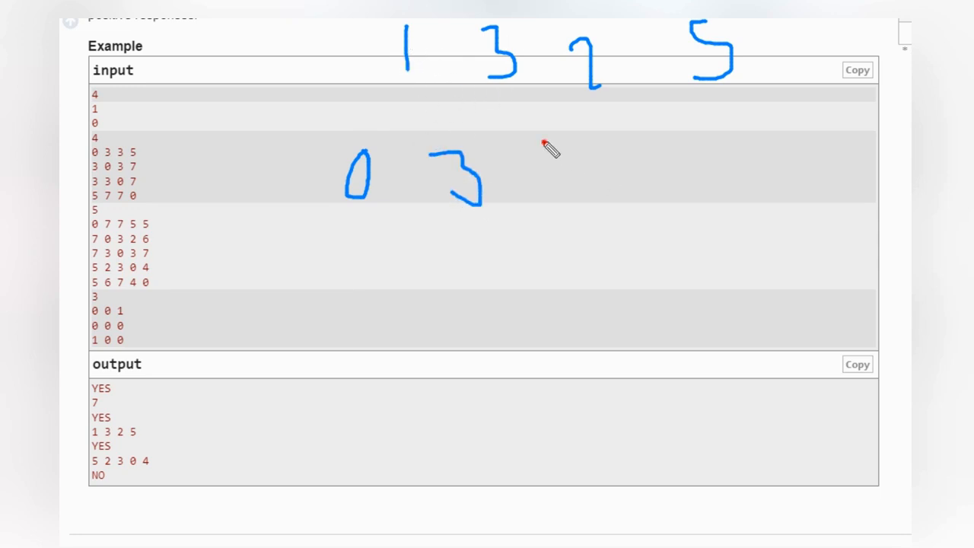
drag(548, 141, 598, 198)
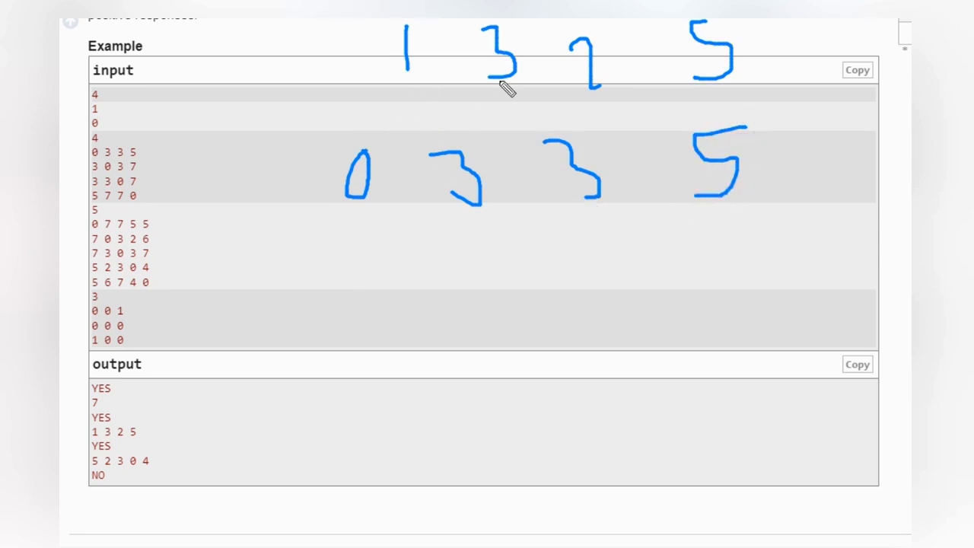
- Handwrite the third row 3 0 3 7 below the 0 3 3 5 row
drag(373, 251, 388, 316)
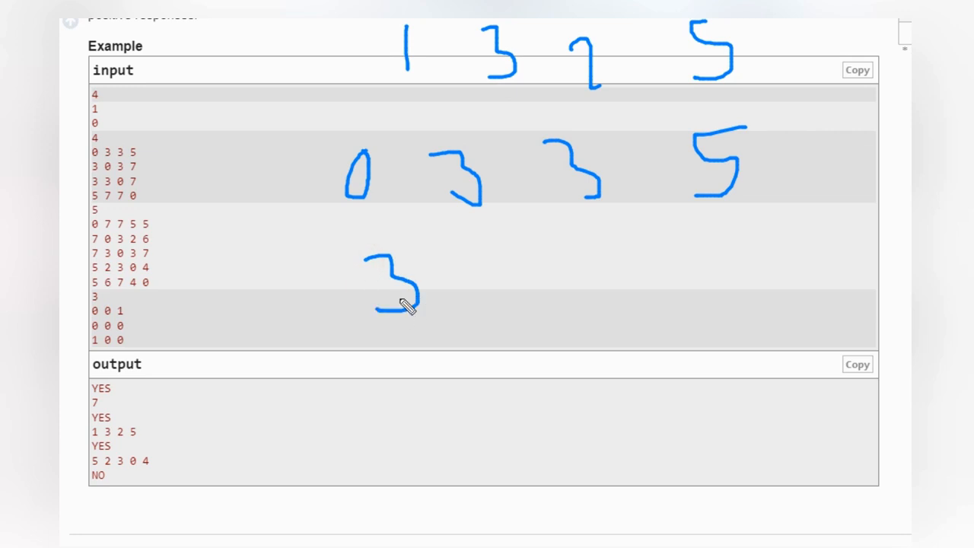
drag(485, 232, 479, 297)
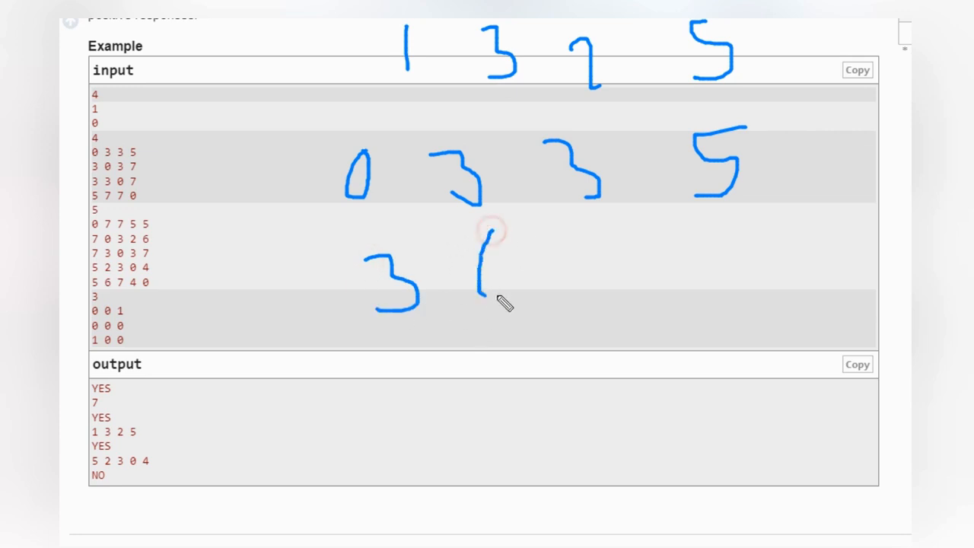
drag(491, 240, 502, 297)
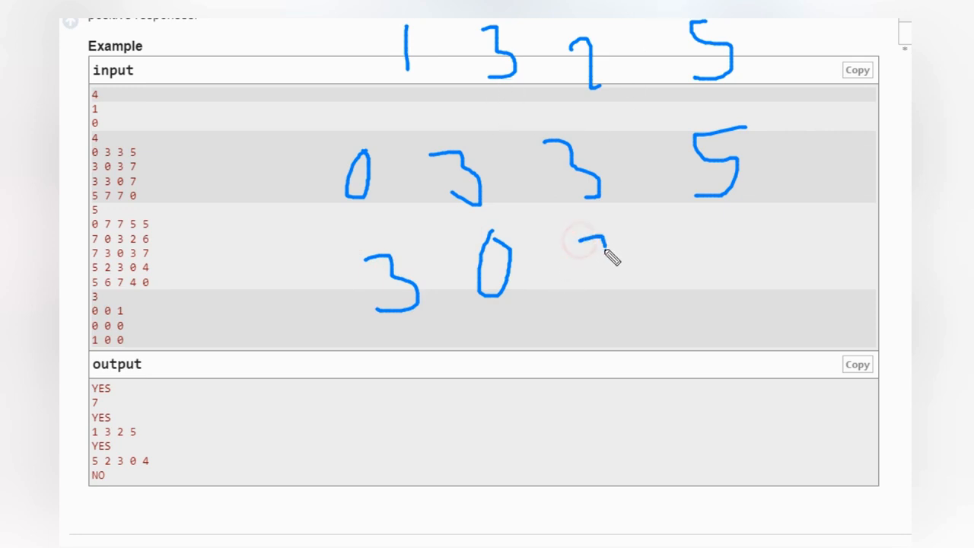
drag(579, 239, 624, 282)
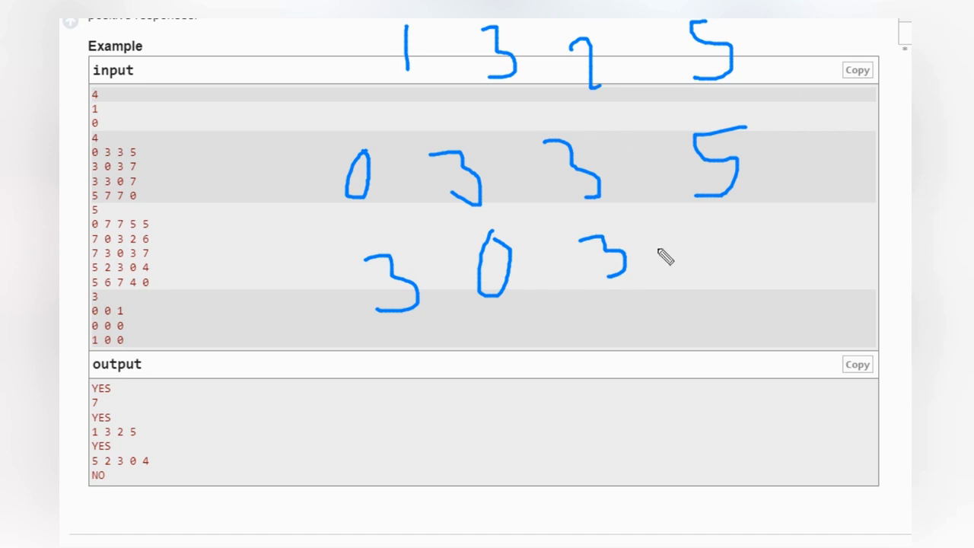
mouse_move(749, 228)
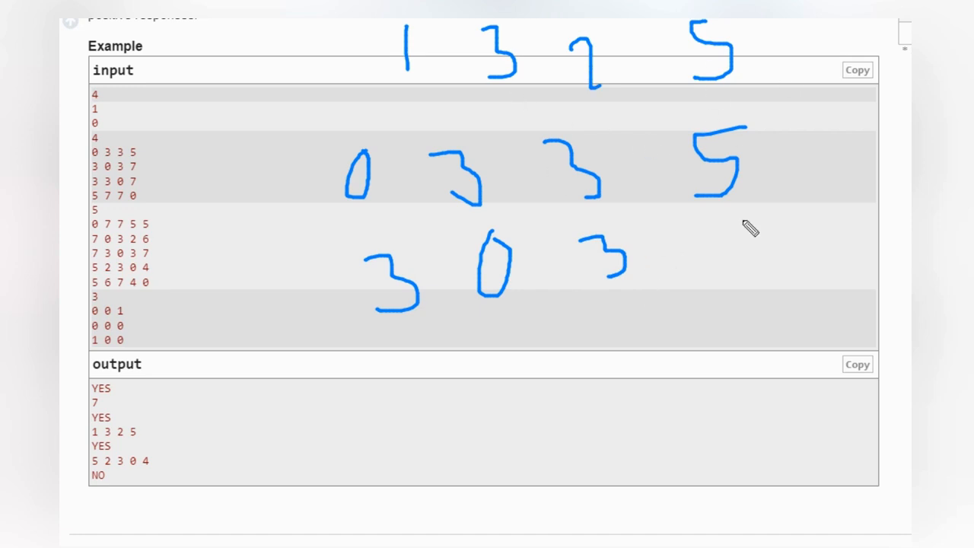
drag(703, 213, 723, 282)
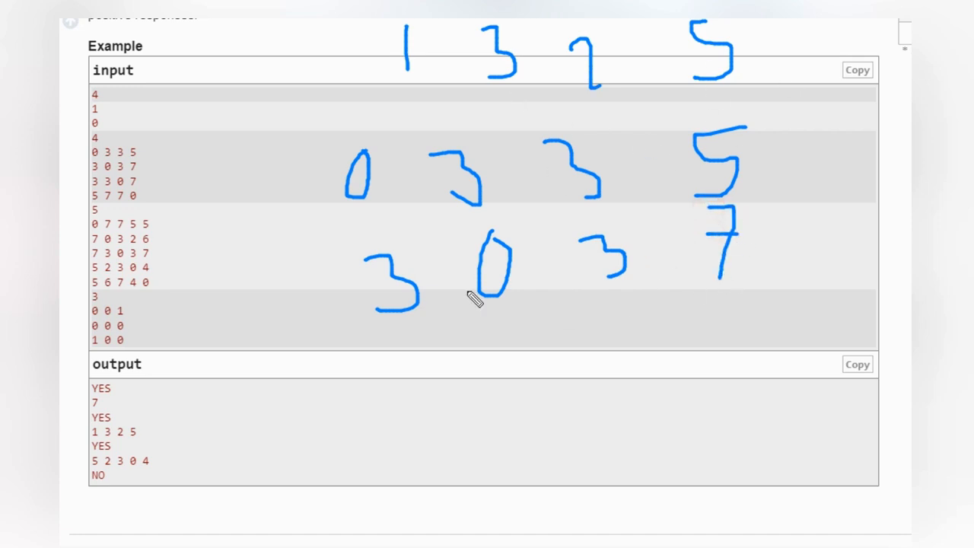
mouse_move(463, 310)
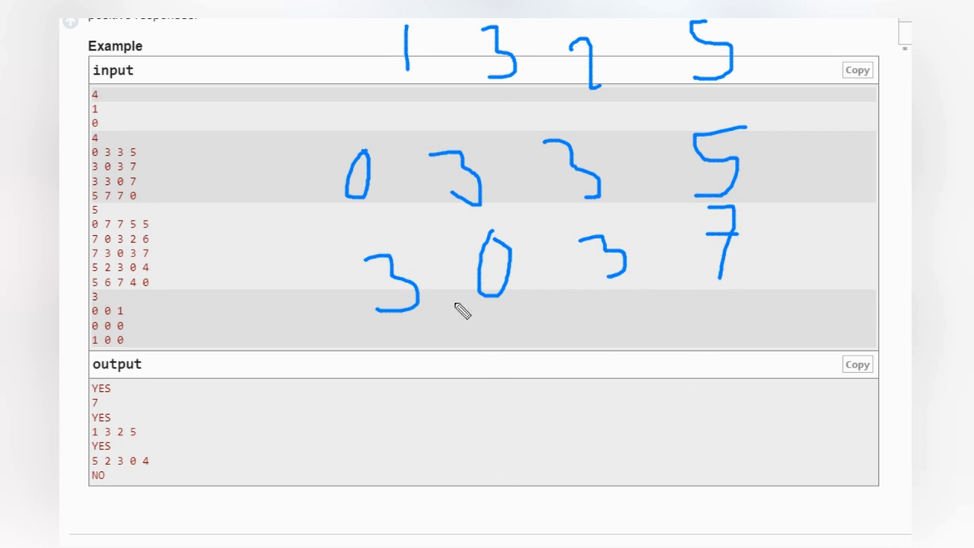
mouse_move(390, 478)
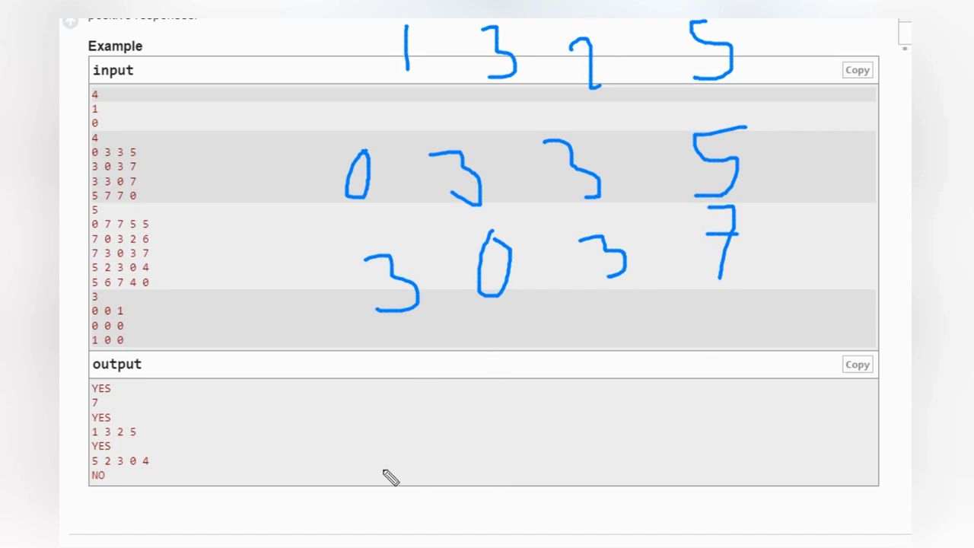
mouse_move(886, 223)
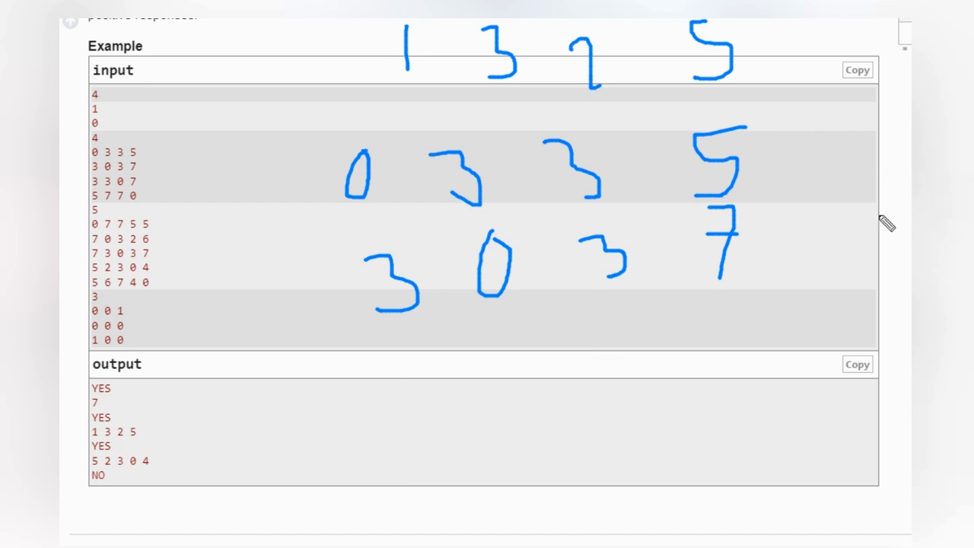
mouse_move(758, 279)
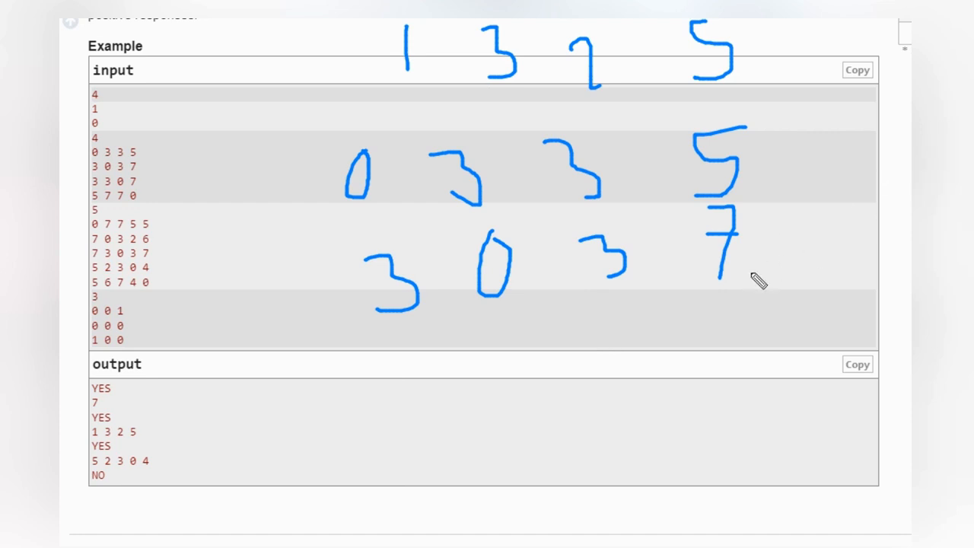
mouse_move(292, 88)
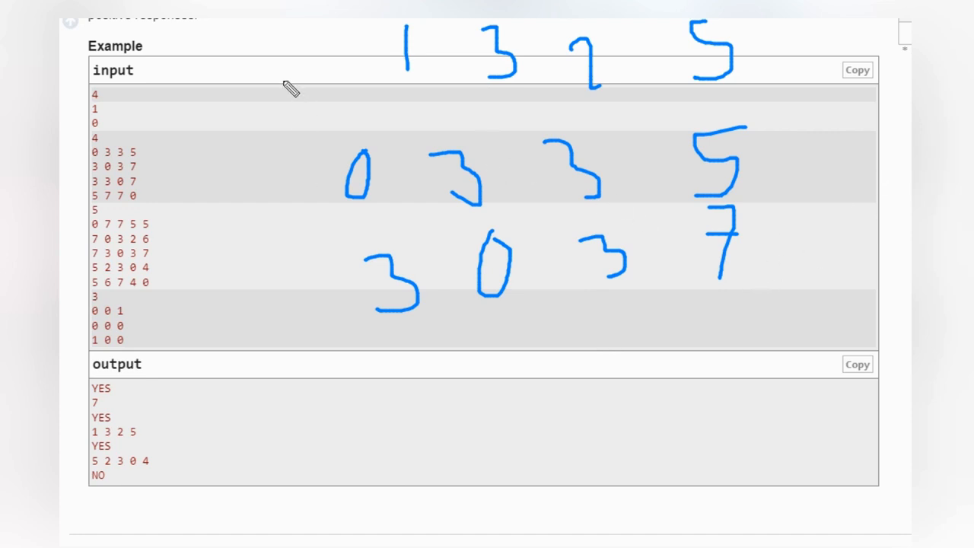
- Draw an arrow at the top row and a handwritten note beside the second matrix
drag(278, 76, 354, 73)
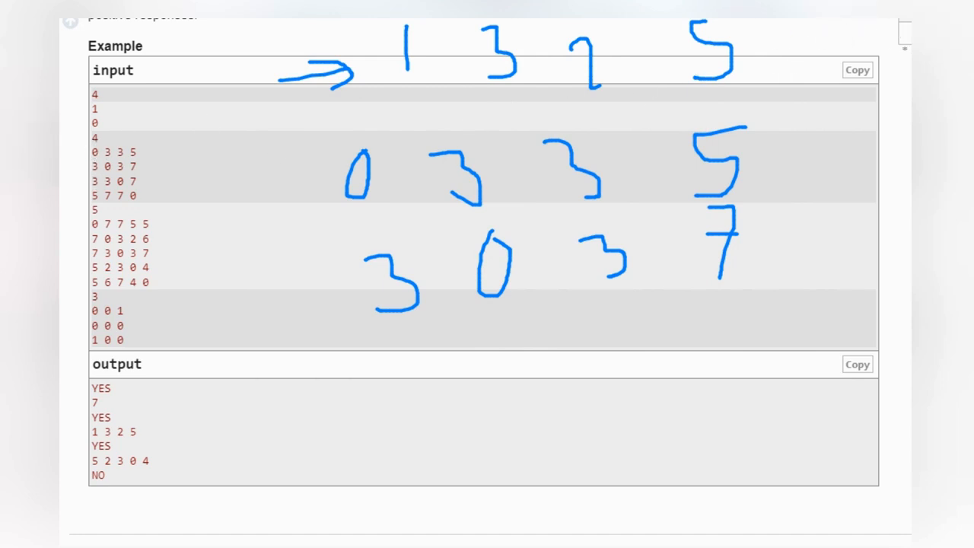
mouse_move(103, 156)
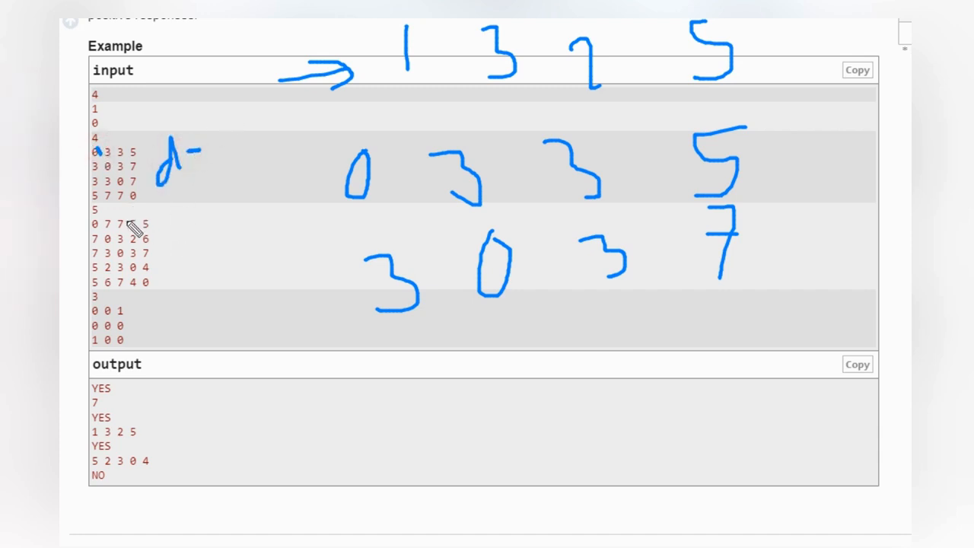
drag(137, 259, 191, 258)
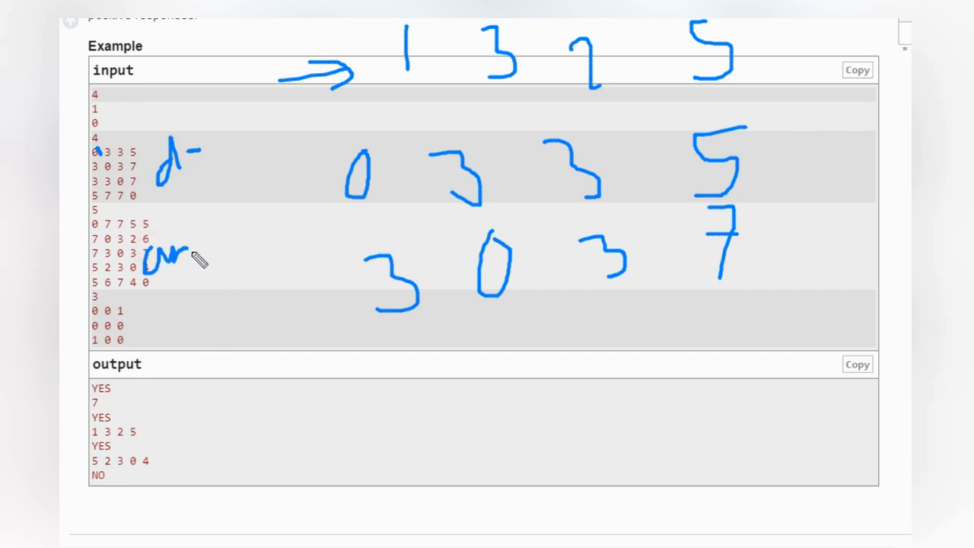
drag(194, 266, 216, 244)
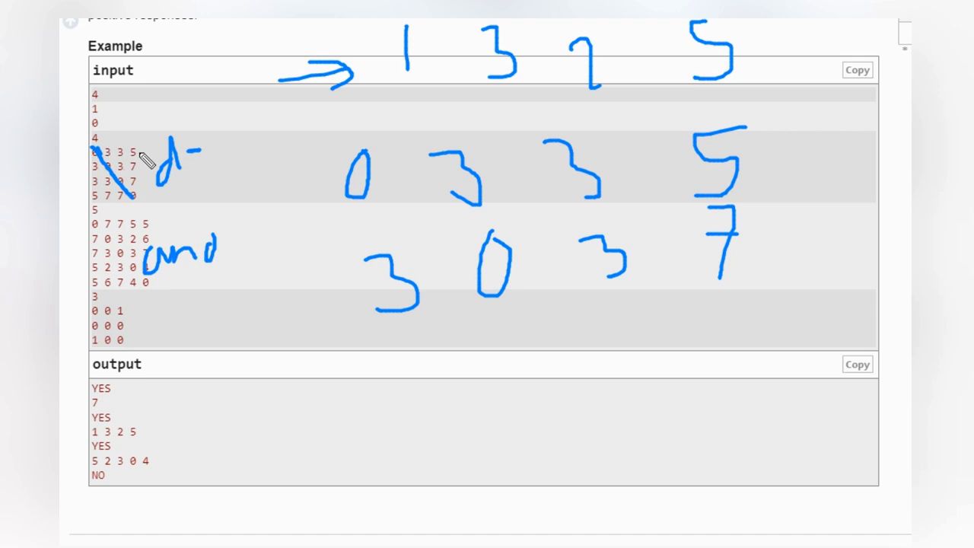
mouse_move(236, 339)
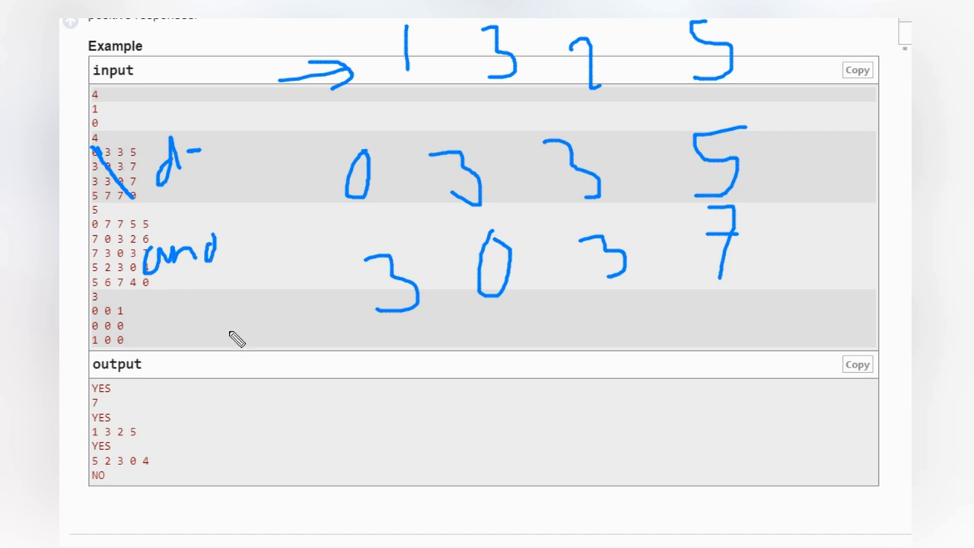
mouse_move(325, 412)
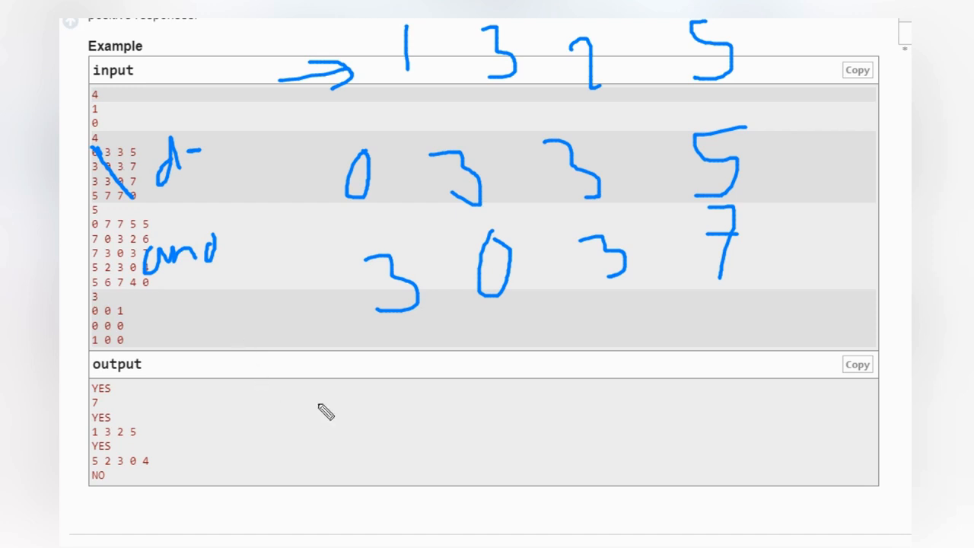
- Write the alternative array 1 3 3 5 and underline it with an arrowed curve
drag(320, 396, 319, 426)
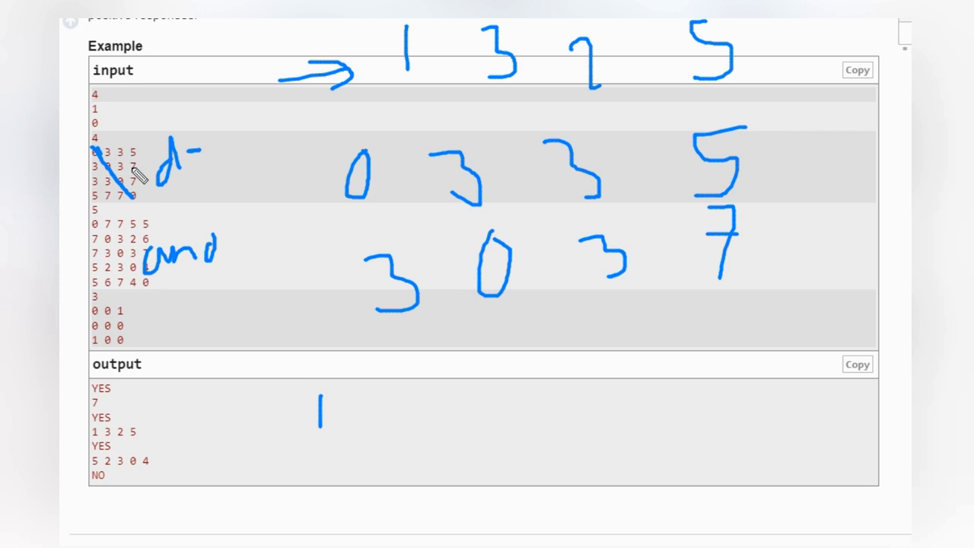
mouse_move(164, 207)
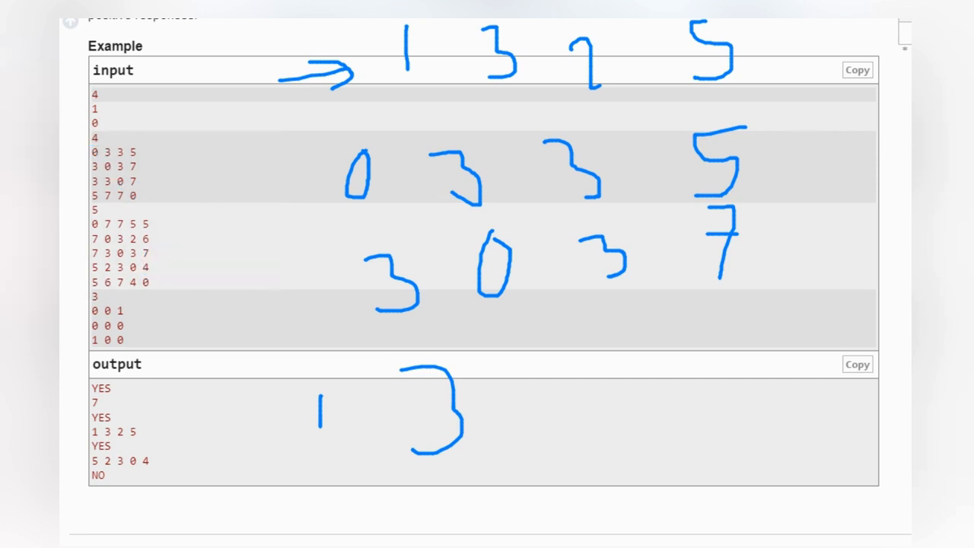
mouse_move(95, 192)
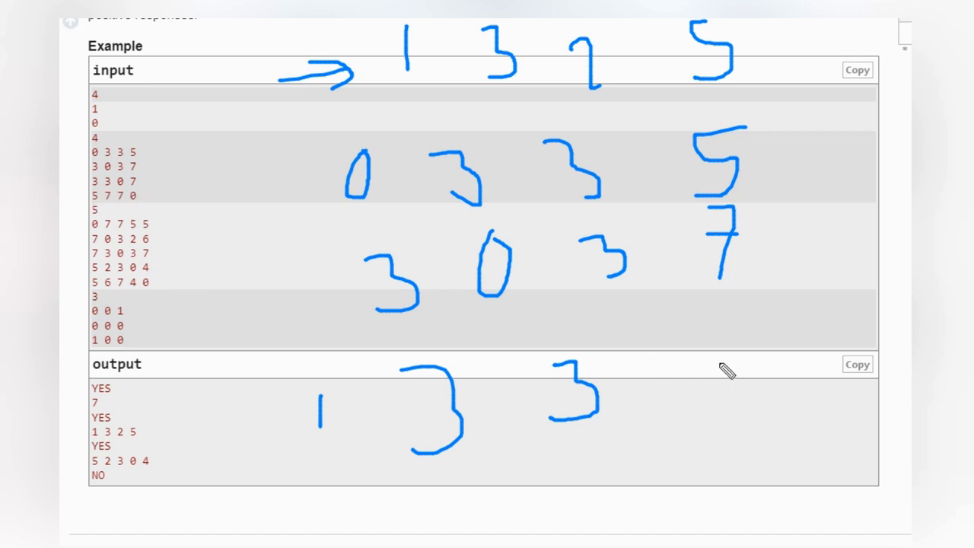
drag(719, 357, 669, 434)
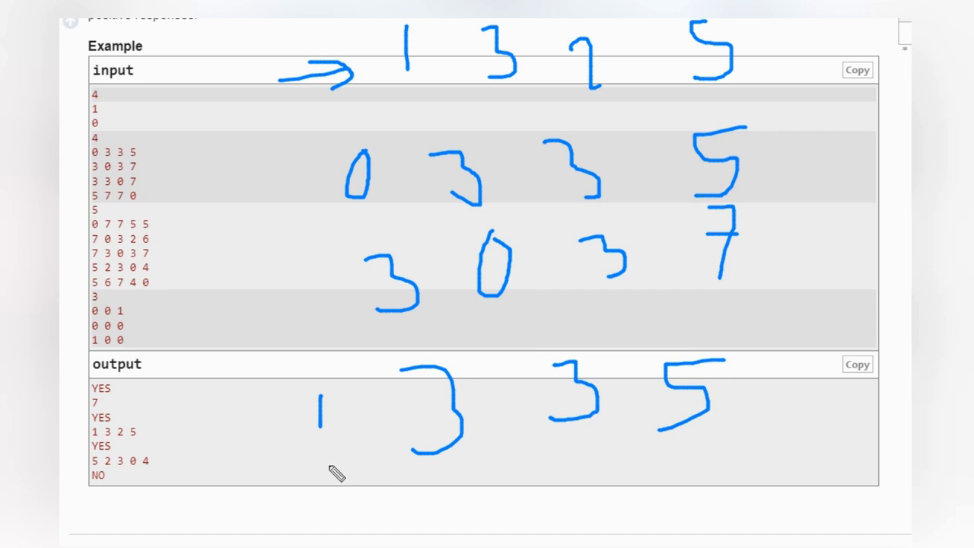
drag(335, 472, 759, 411)
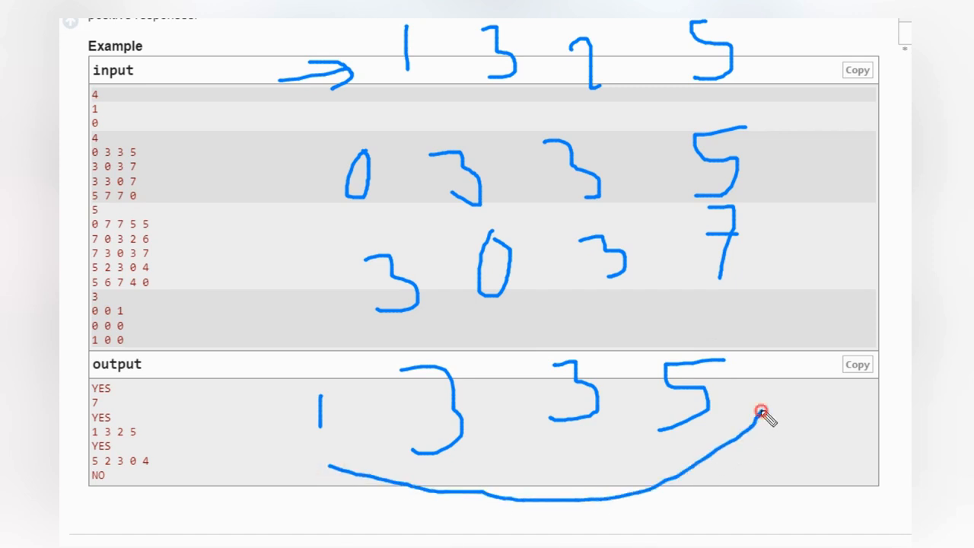
drag(758, 415, 814, 357)
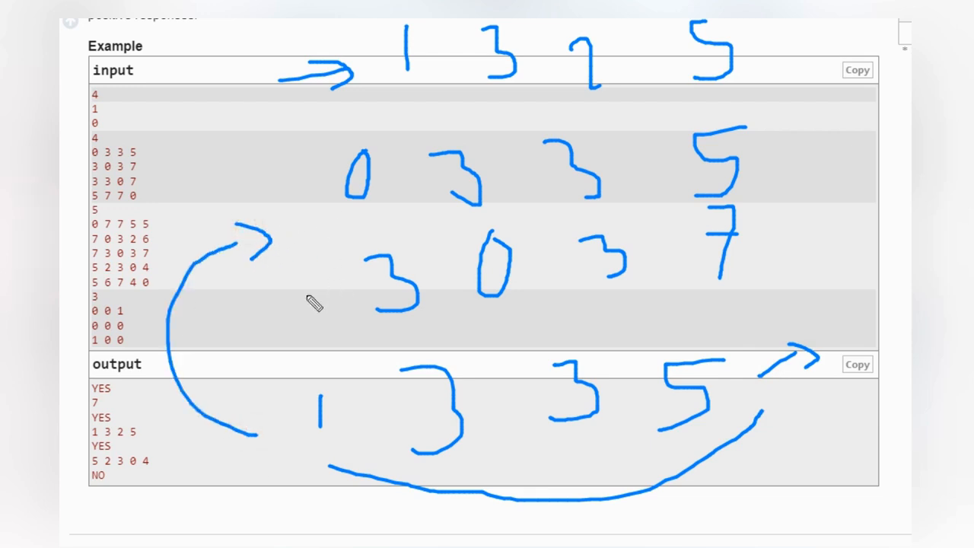
mouse_move(704, 279)
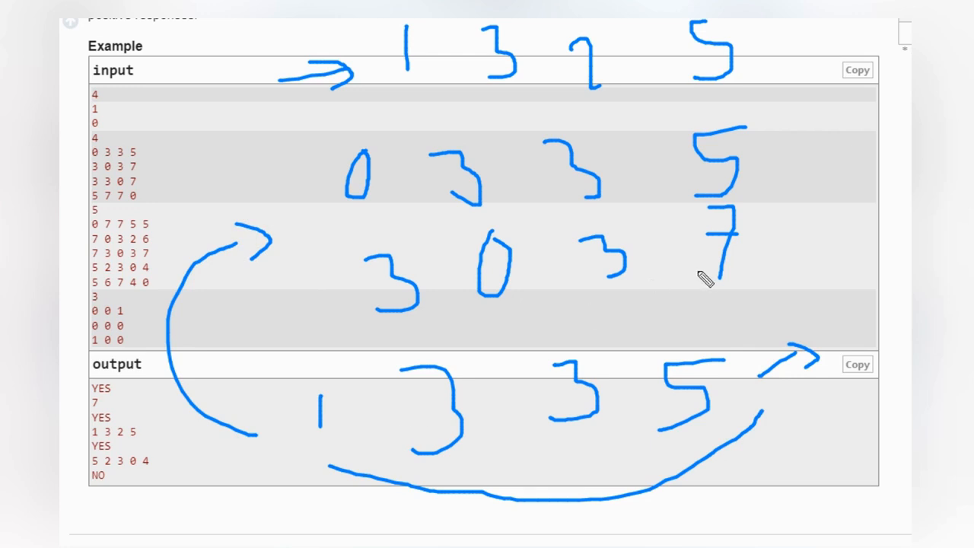
mouse_move(536, 236)
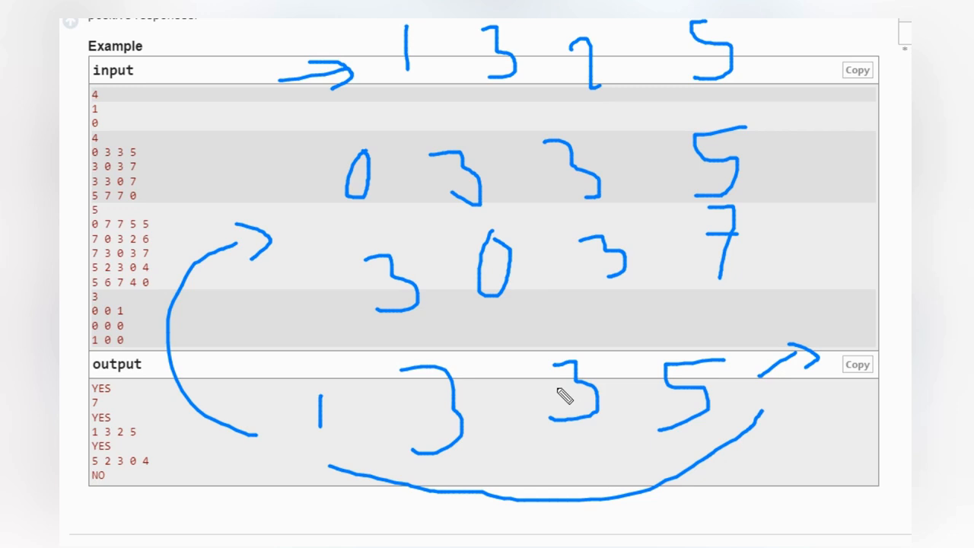
mouse_move(407, 332)
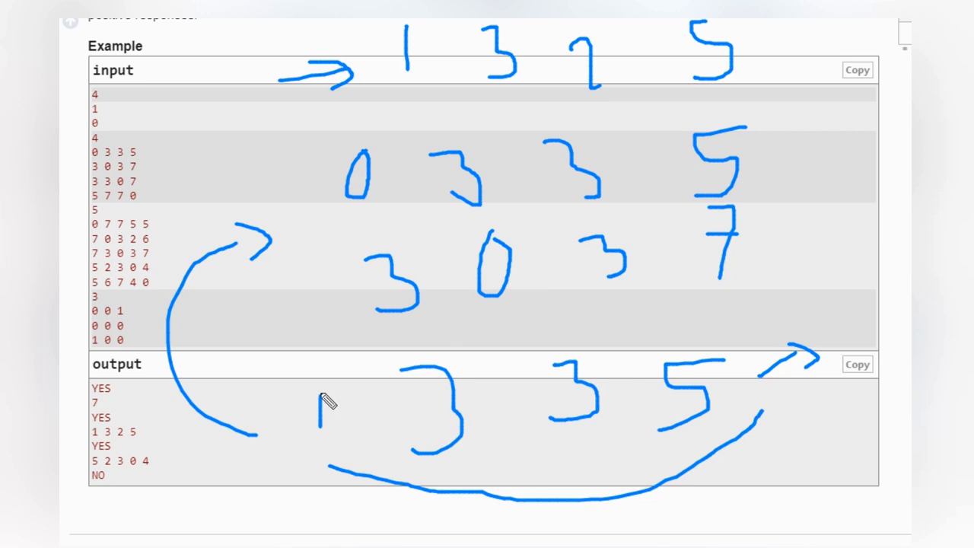
- Draw an arrow rising from the handwritten 1 and a second curve under the number row
drag(320, 397, 322, 438)
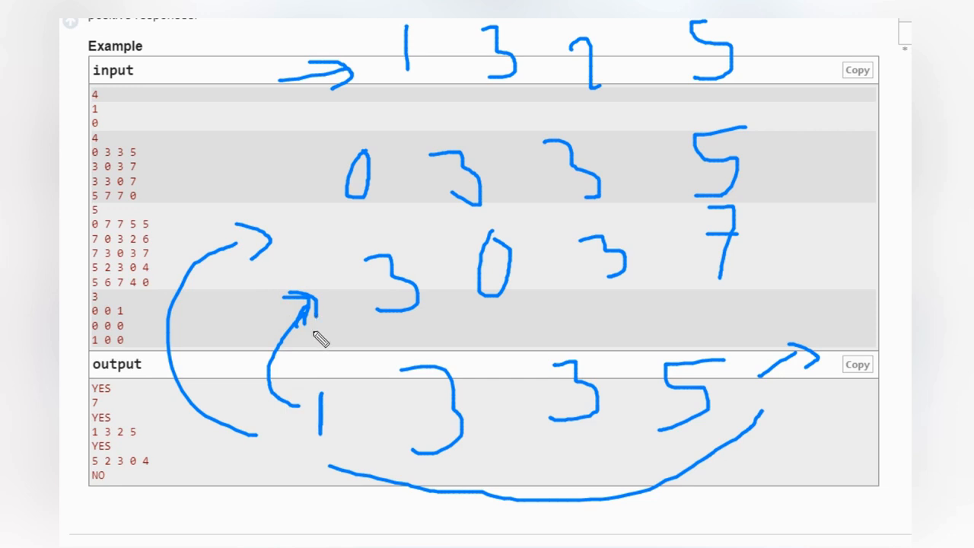
mouse_move(352, 188)
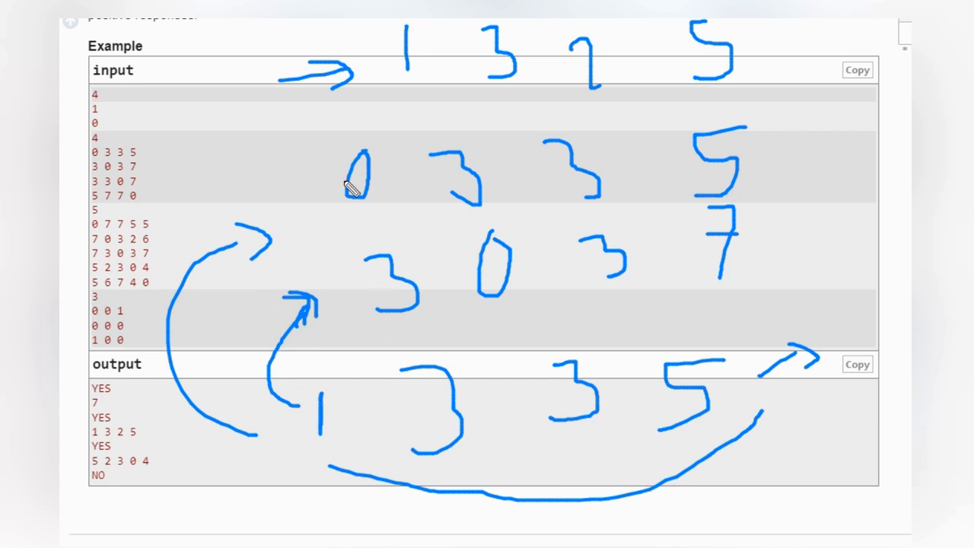
mouse_move(324, 224)
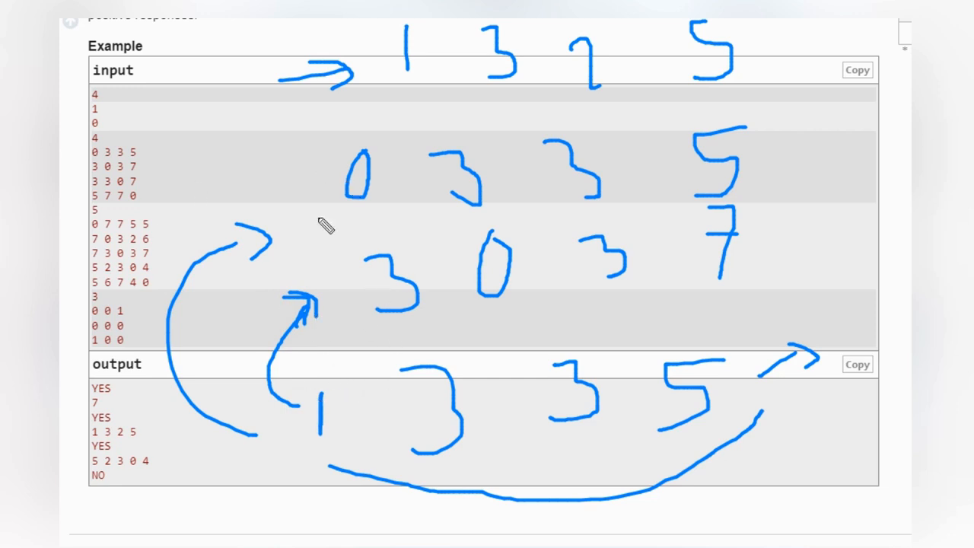
mouse_move(411, 253)
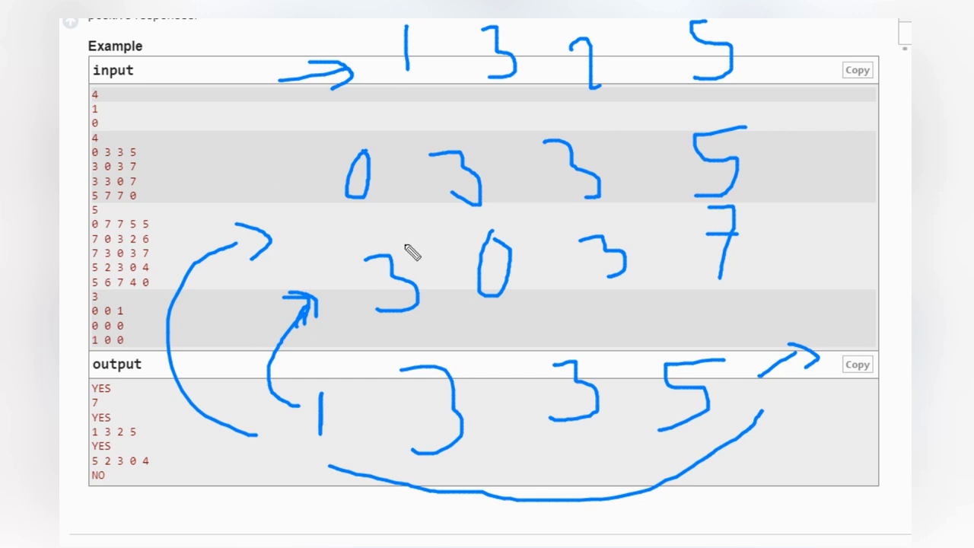
mouse_move(404, 236)
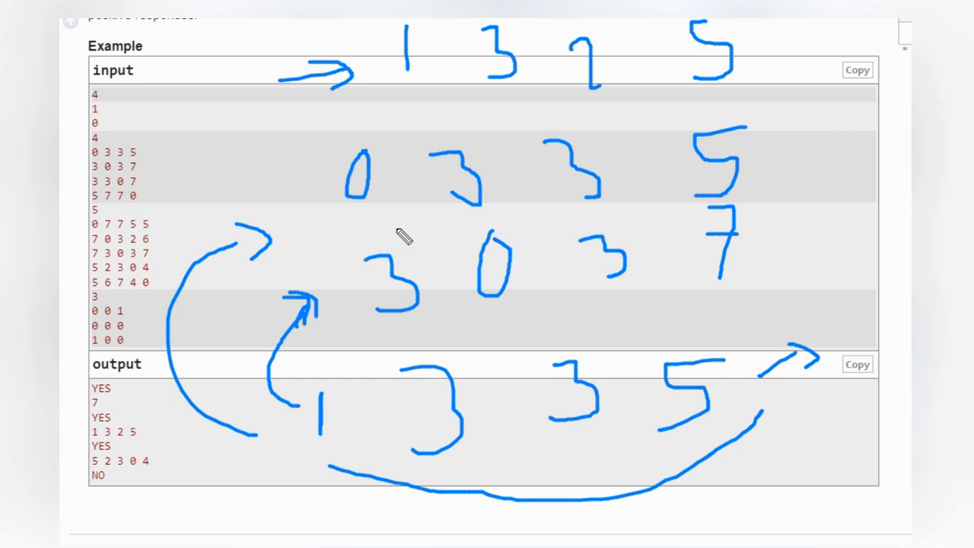
mouse_move(320, 453)
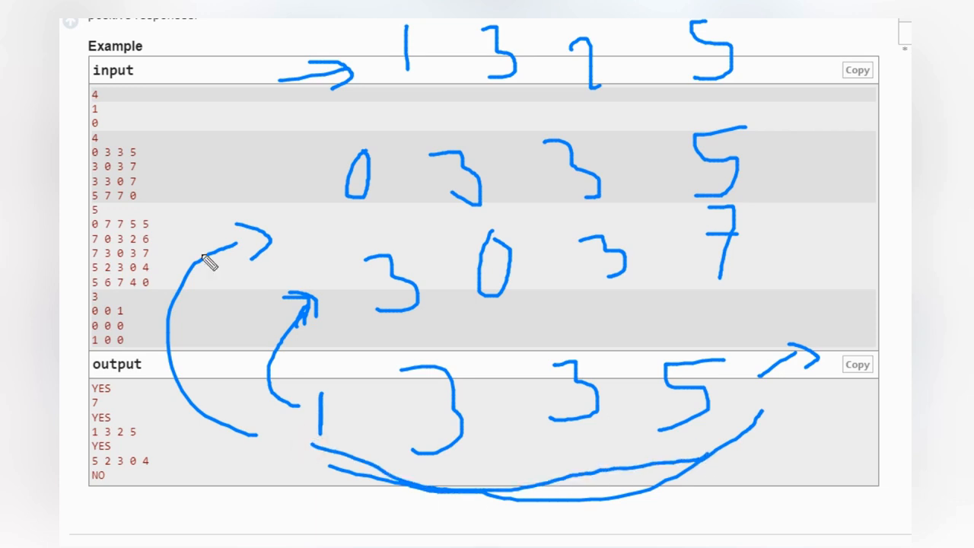
drag(251, 105, 339, 109)
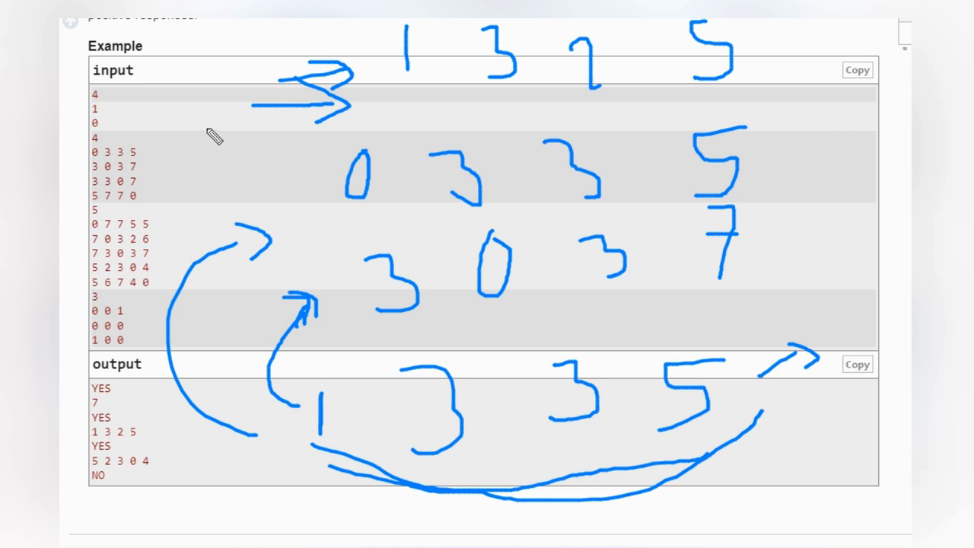
mouse_move(159, 315)
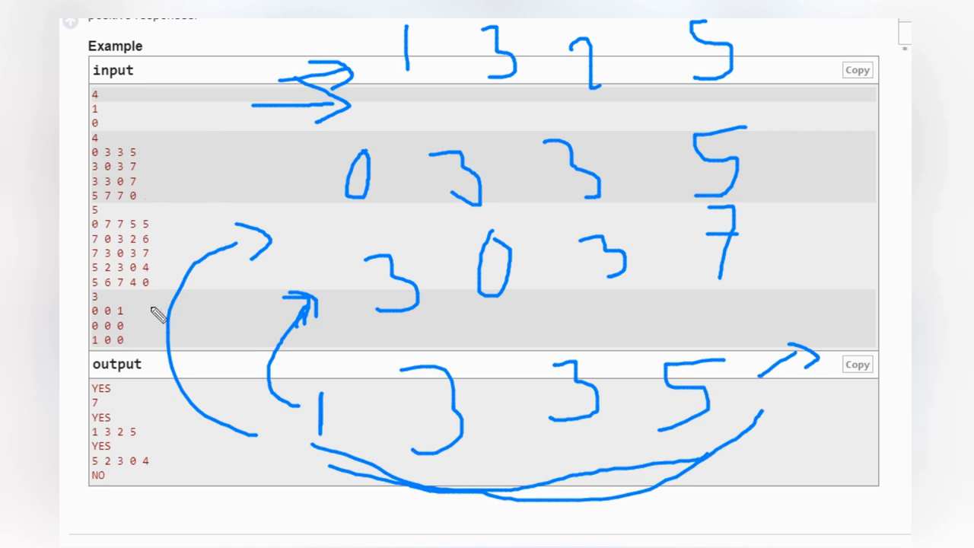
mouse_move(498, 542)
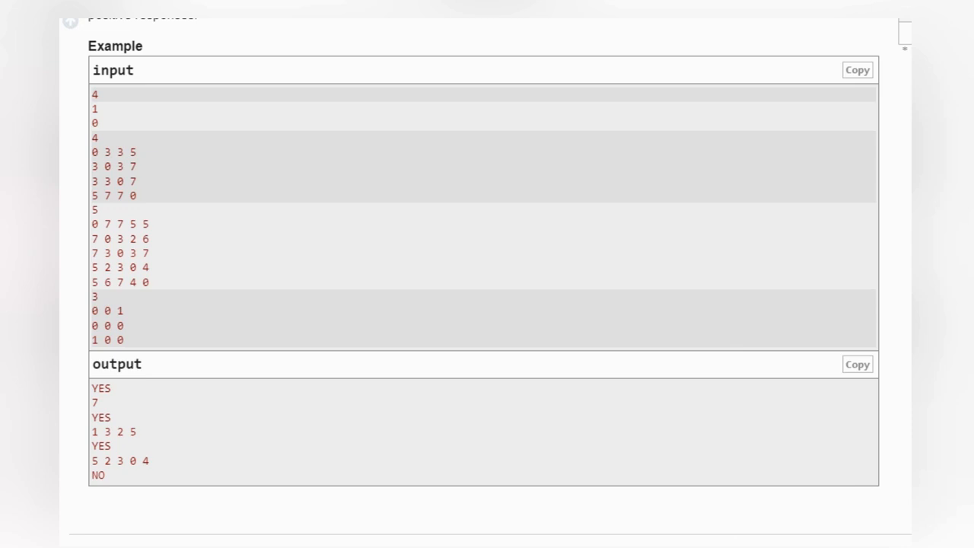
mouse_move(99, 335)
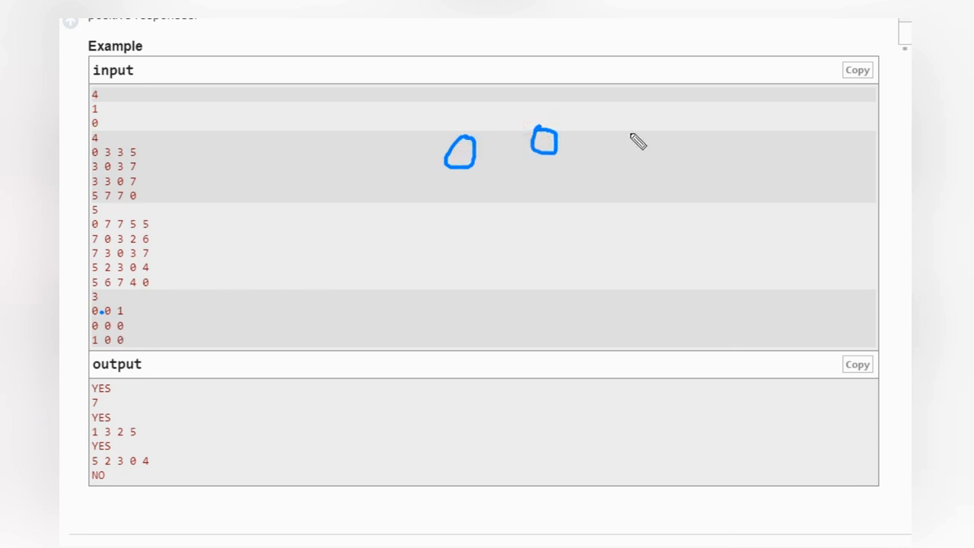
- Finish the top row of zeros, add a curved arrow and second zero row, and write NO
drag(639, 141, 627, 160)
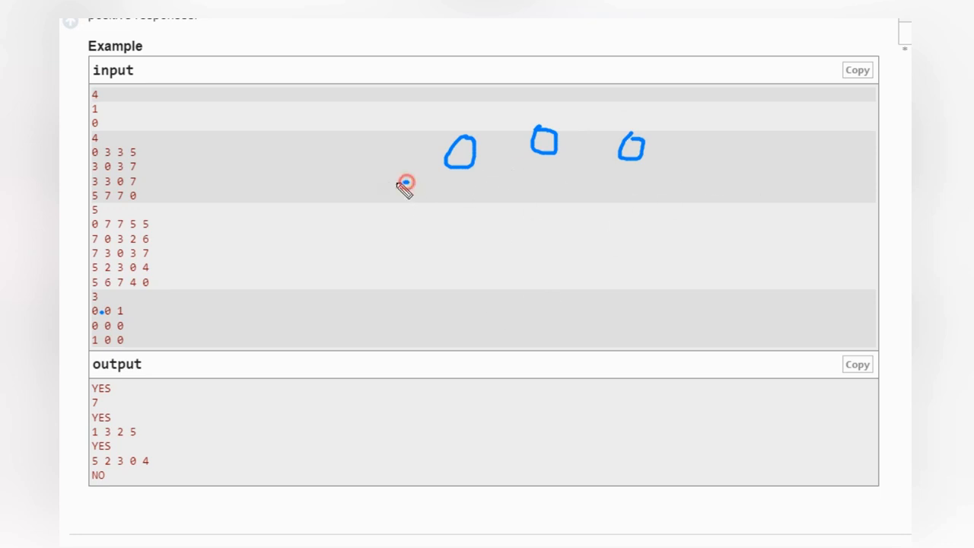
drag(404, 182, 380, 91)
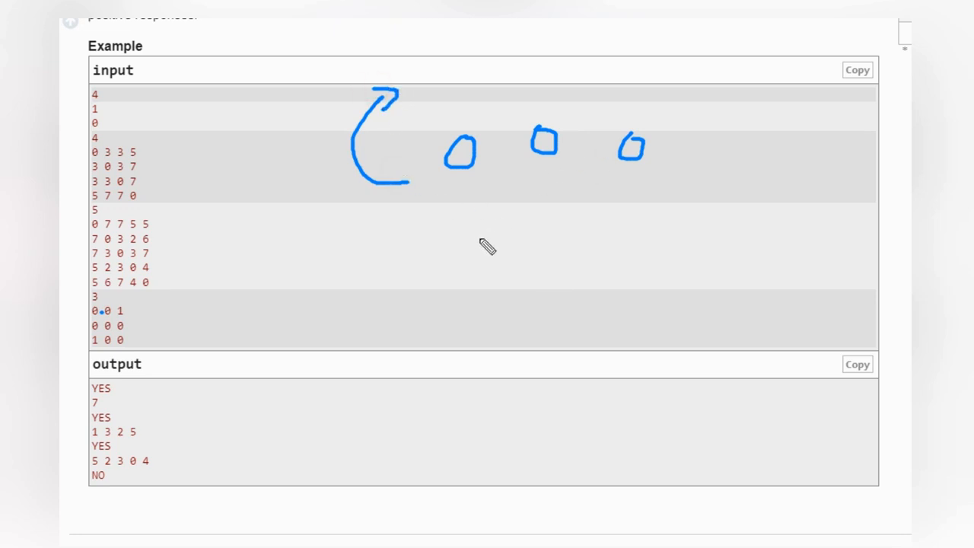
drag(460, 243, 559, 266)
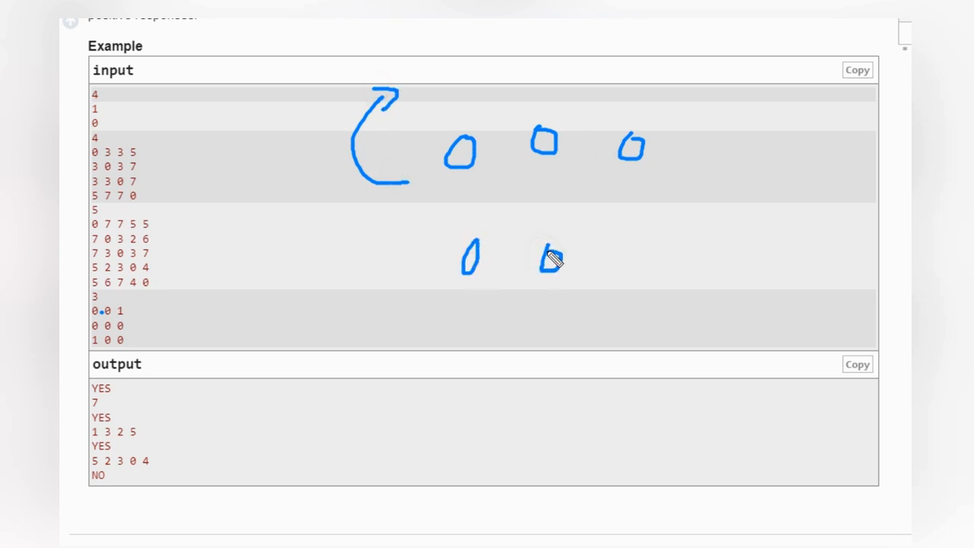
drag(540, 263, 632, 258)
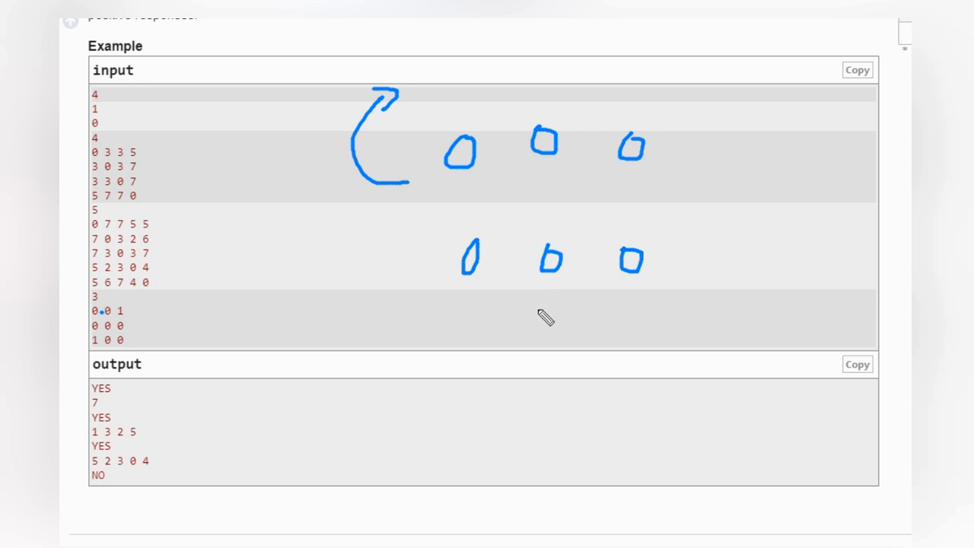
mouse_move(135, 312)
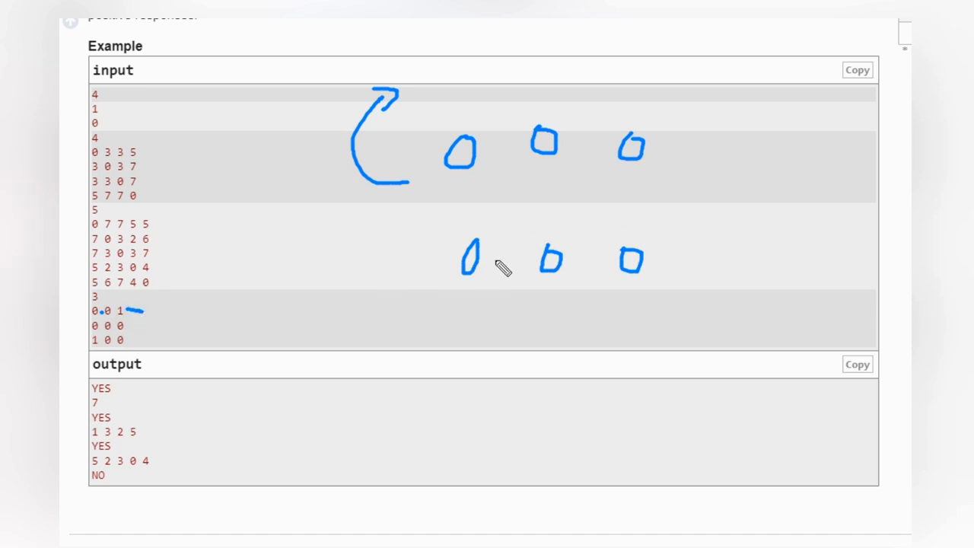
mouse_move(496, 272)
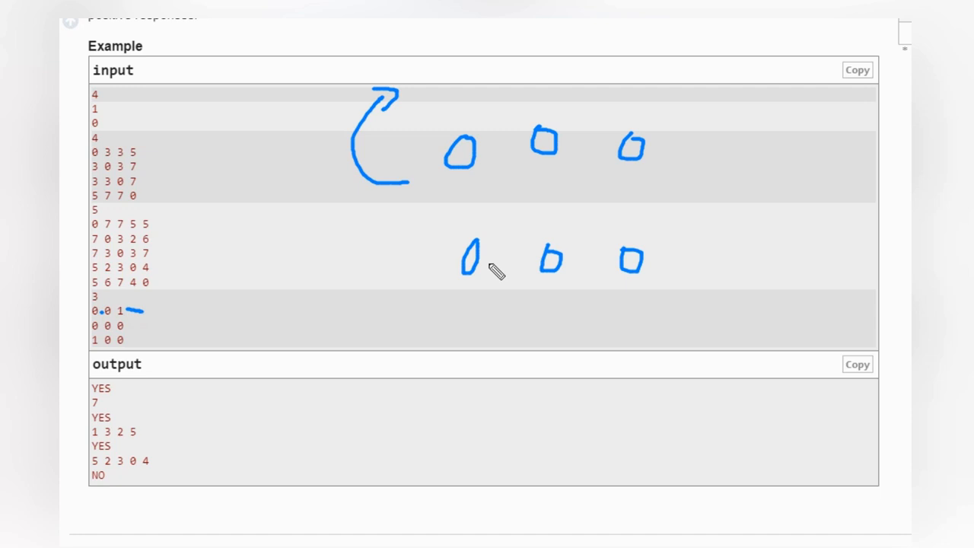
mouse_move(368, 327)
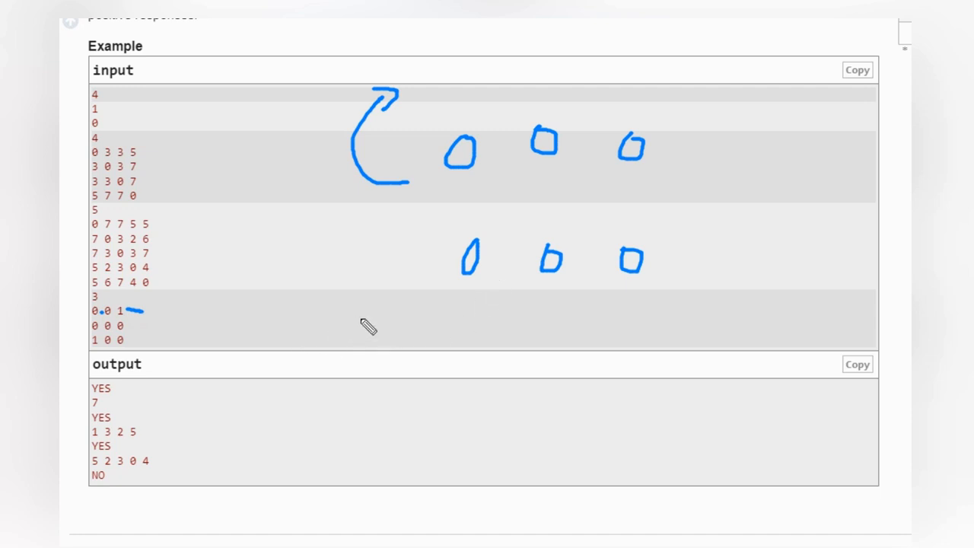
drag(429, 346, 487, 331)
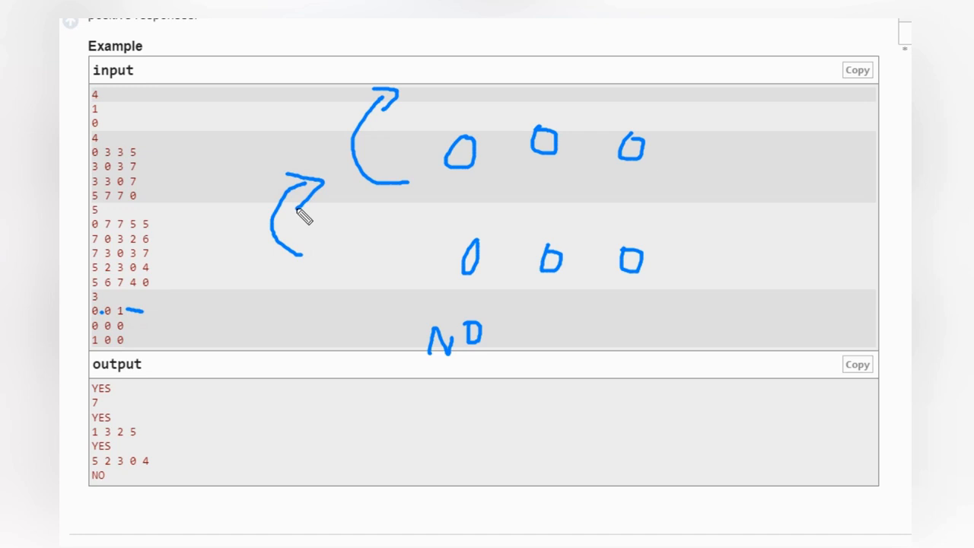
mouse_move(169, 160)
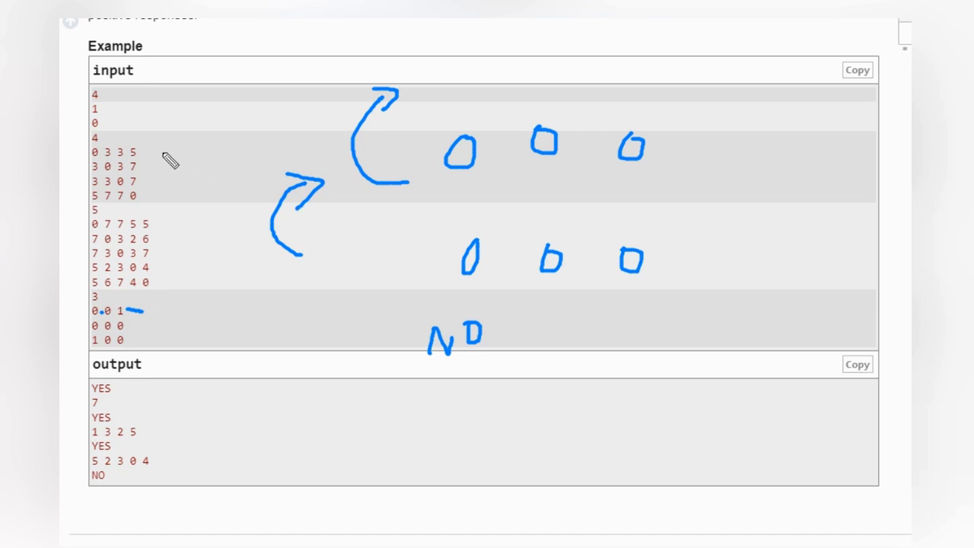
mouse_move(165, 153)
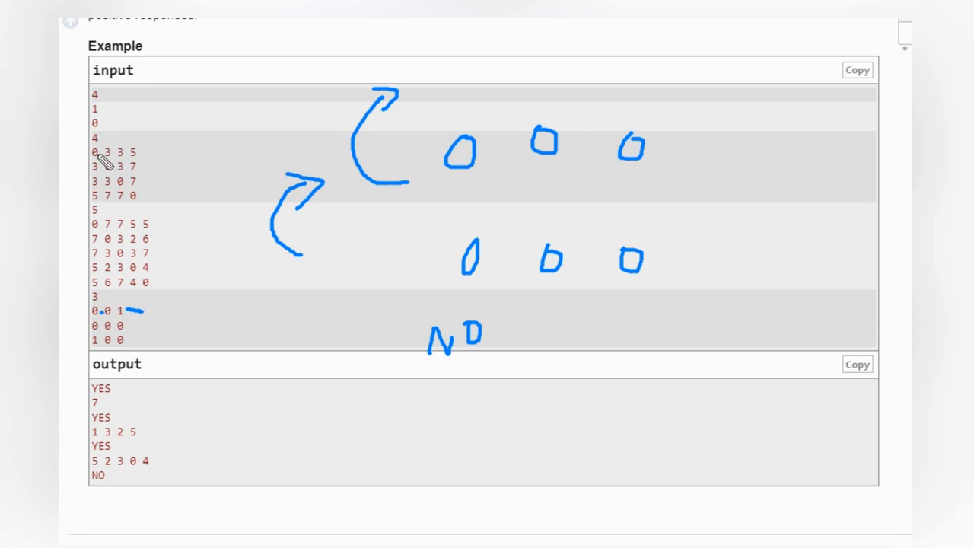
mouse_move(152, 183)
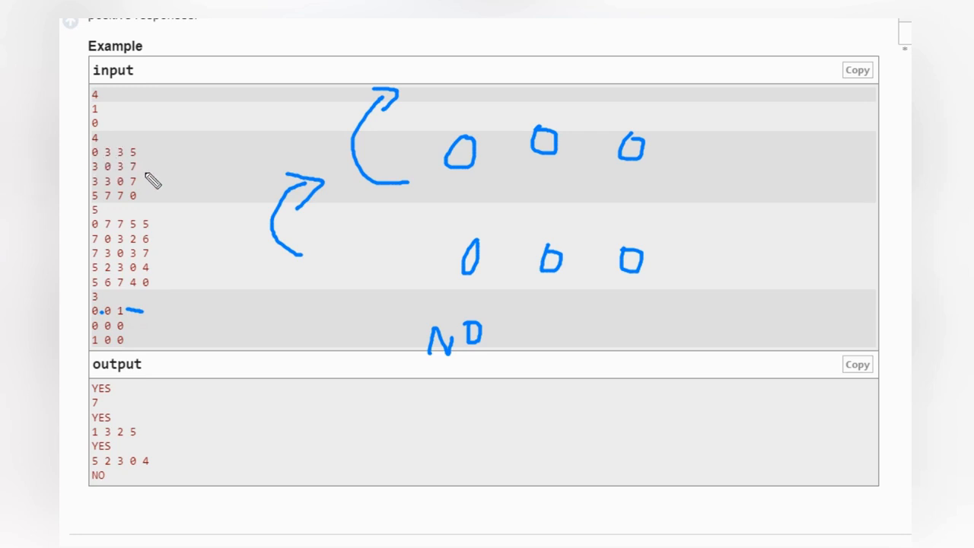
mouse_move(150, 204)
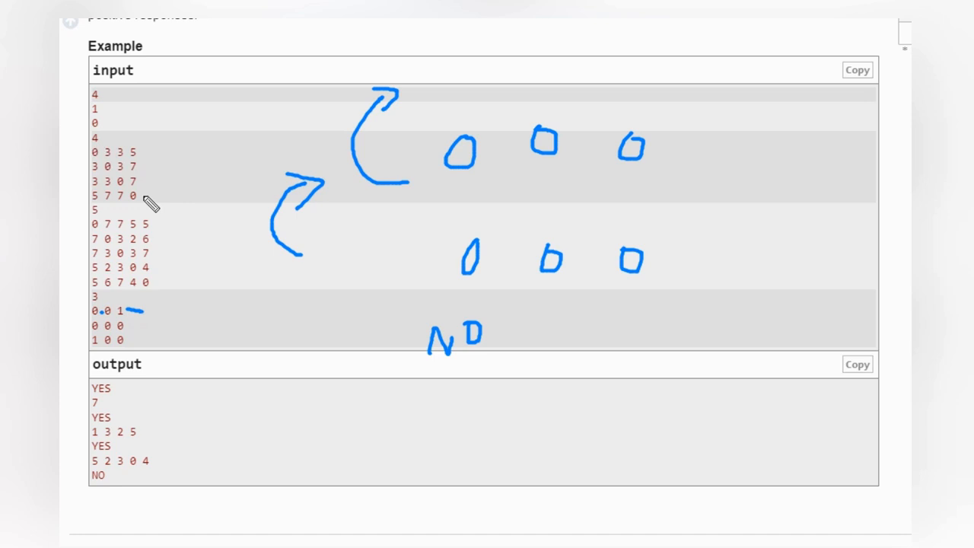
mouse_move(341, 100)
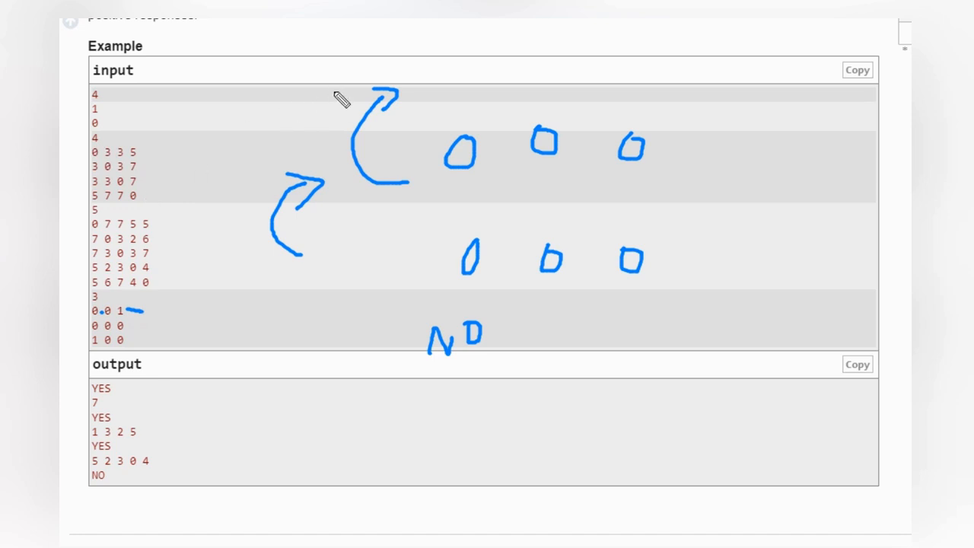
mouse_move(373, 80)
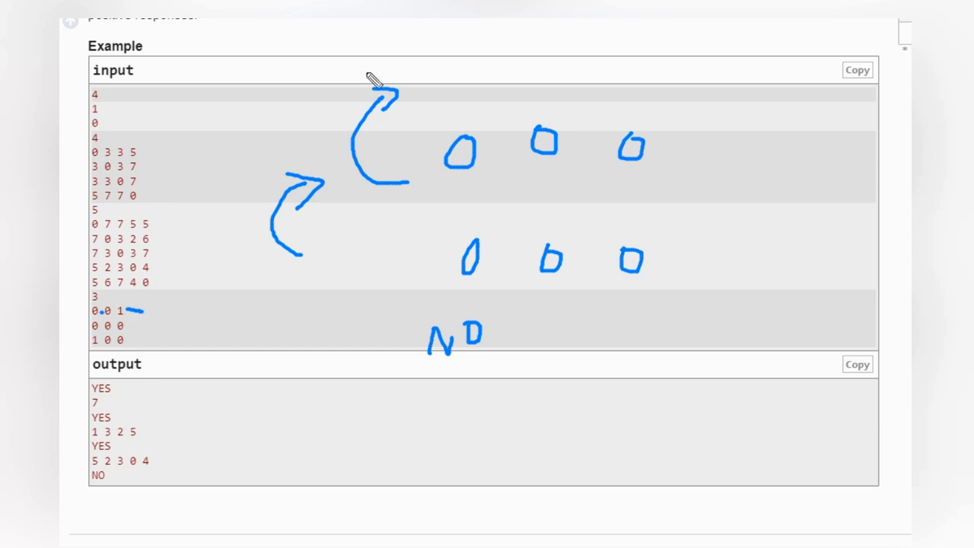